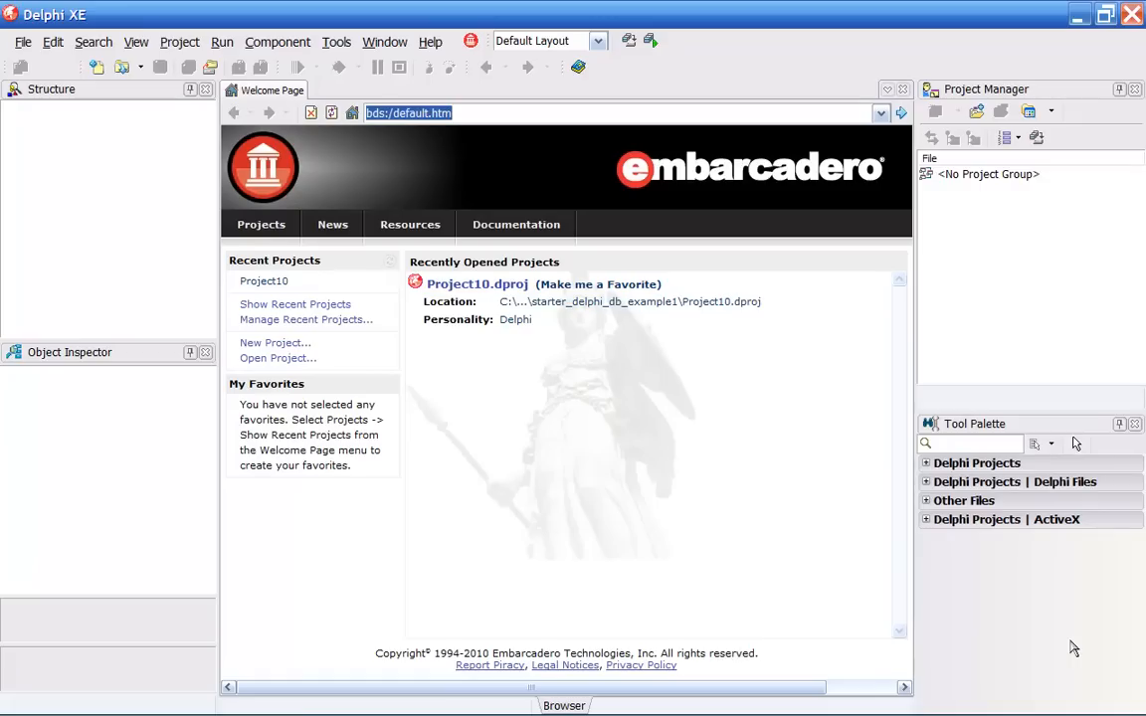
# Step: Bring up the New Items gallery from the File menu
pyautogui.click(22, 42)
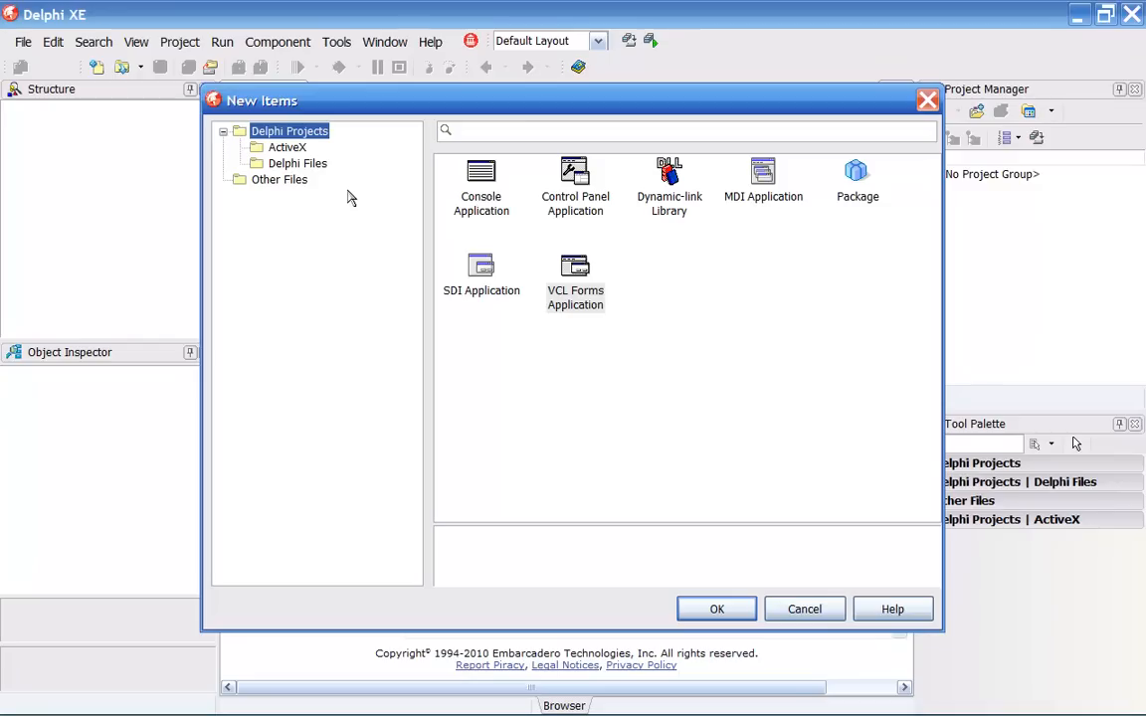
pyautogui.moveTo(292, 165)
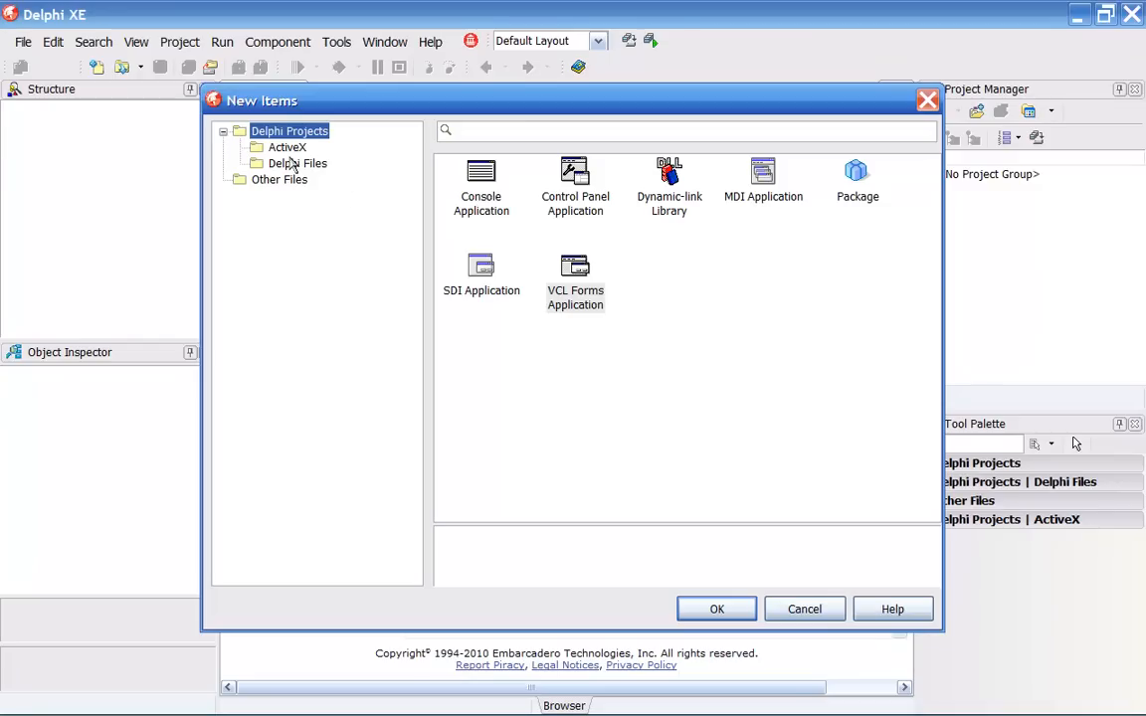
# Step: Browse the item categories, then create a Delphi Projects VCL Forms Application
pyautogui.click(288, 147)
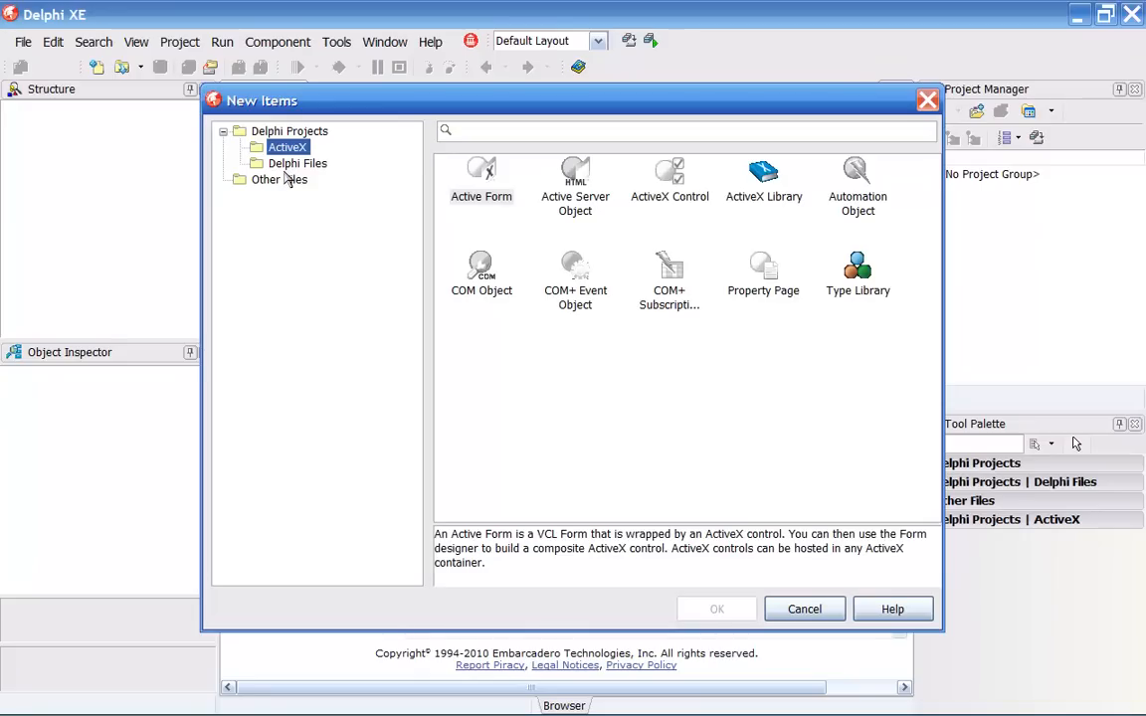
pyautogui.click(298, 163)
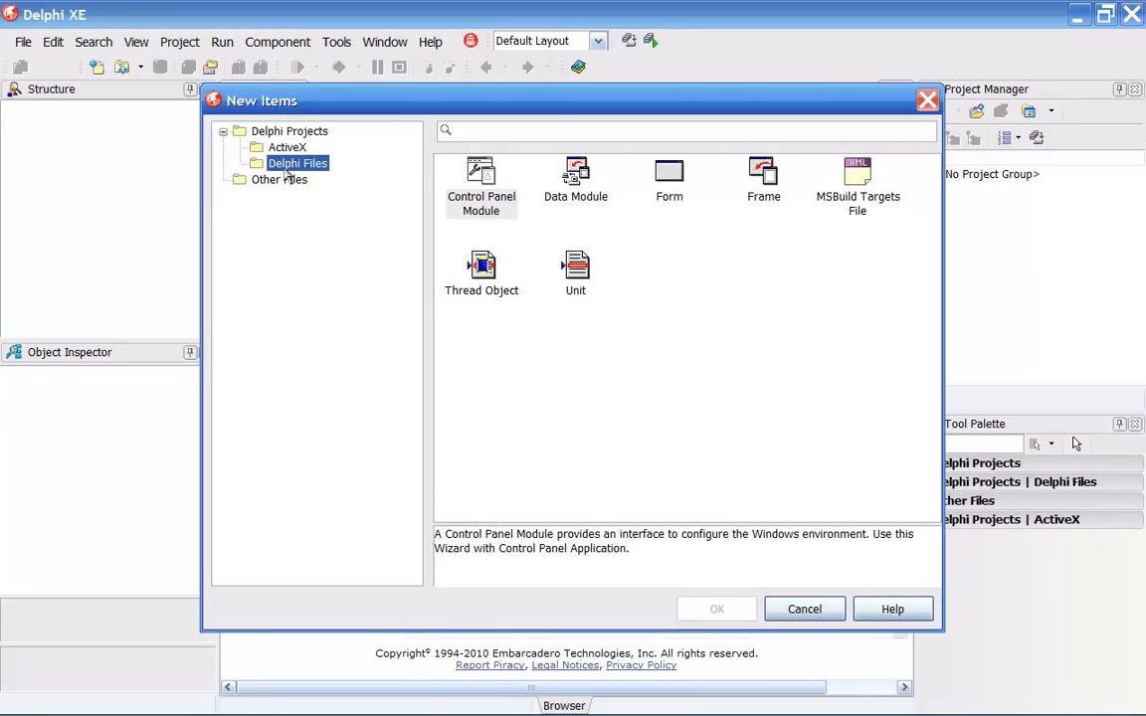
pyautogui.click(289, 130)
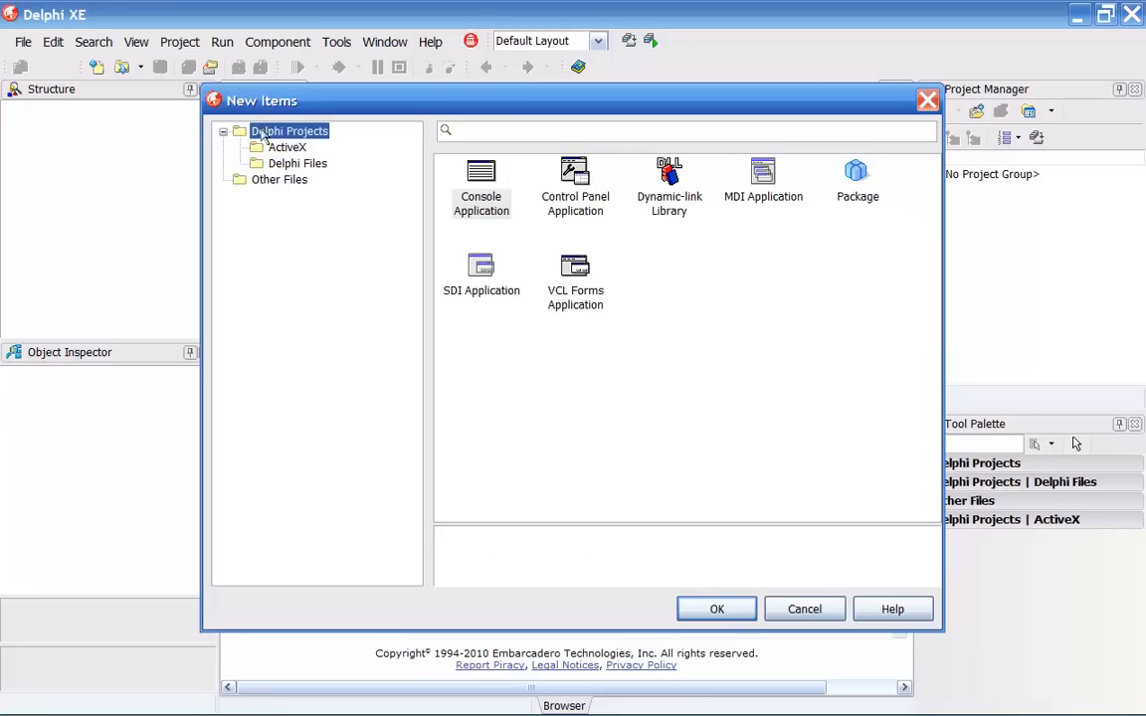
pyautogui.click(575, 274)
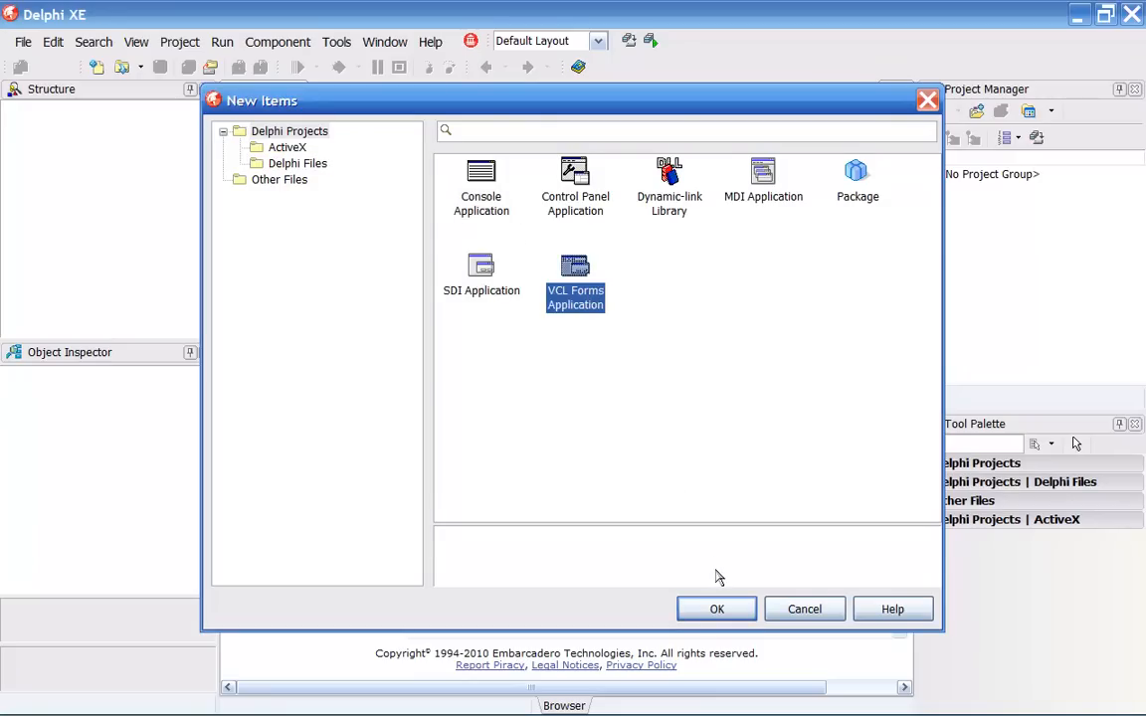
pyautogui.click(716, 609)
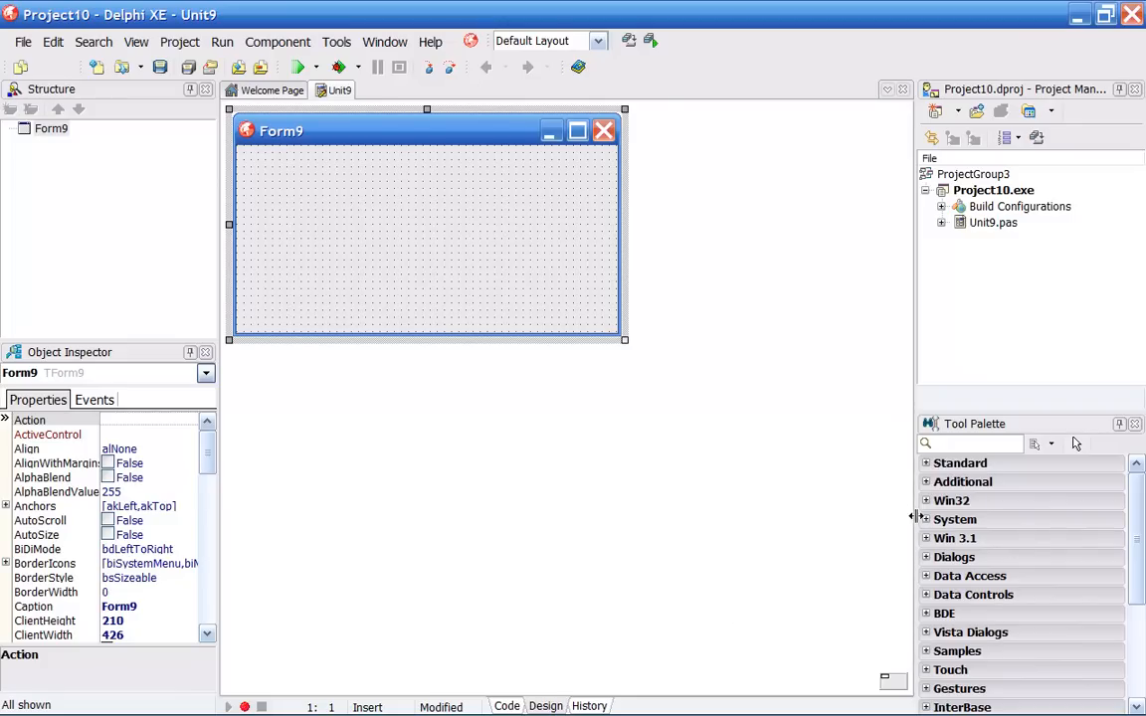
pyautogui.moveTo(1122, 555)
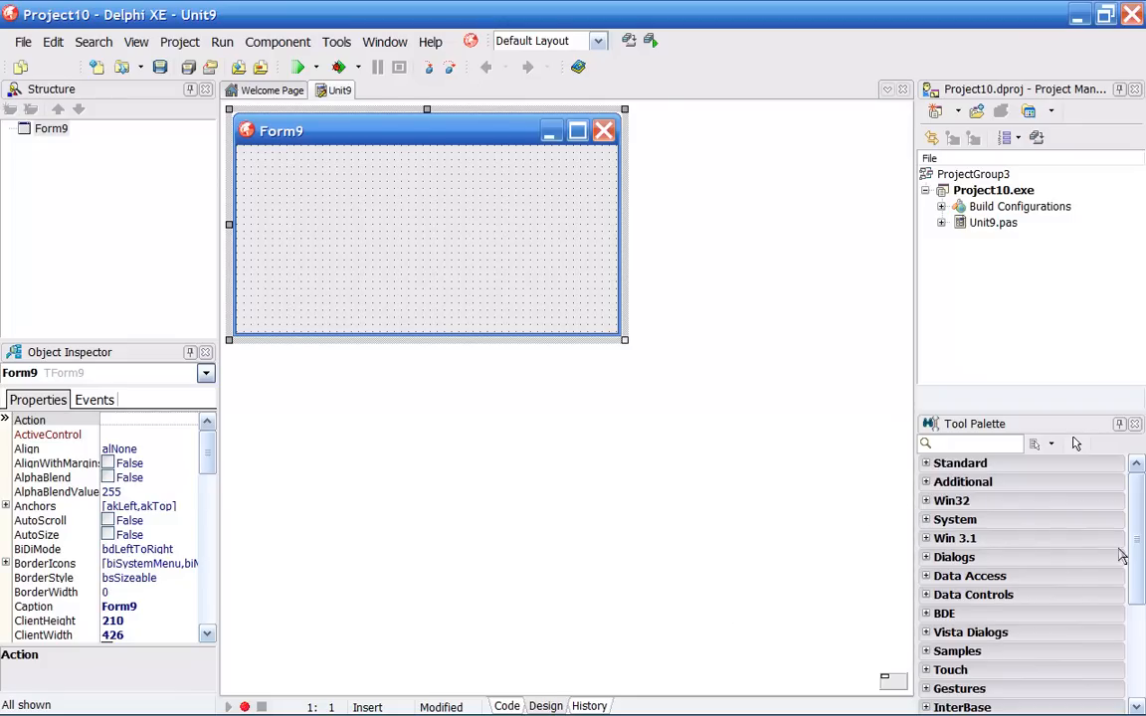
# Step: Add InterBase database, transaction and query components from the Tool Palette to Form9
pyautogui.scroll(-3)
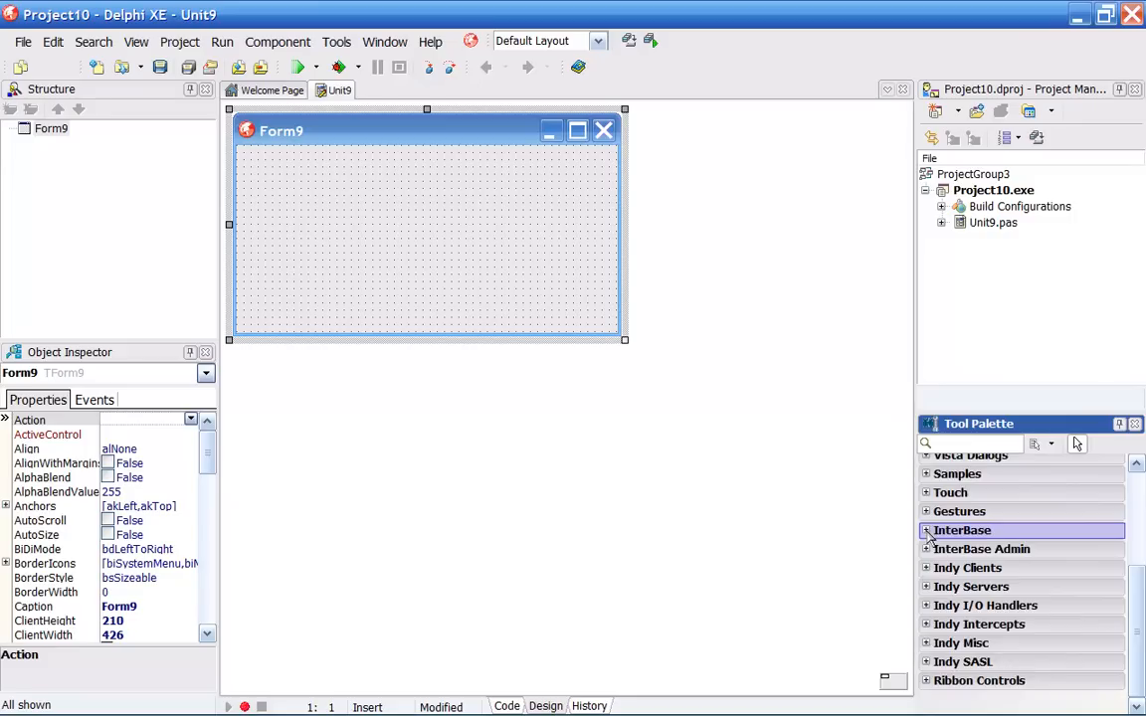
pyautogui.click(926, 530)
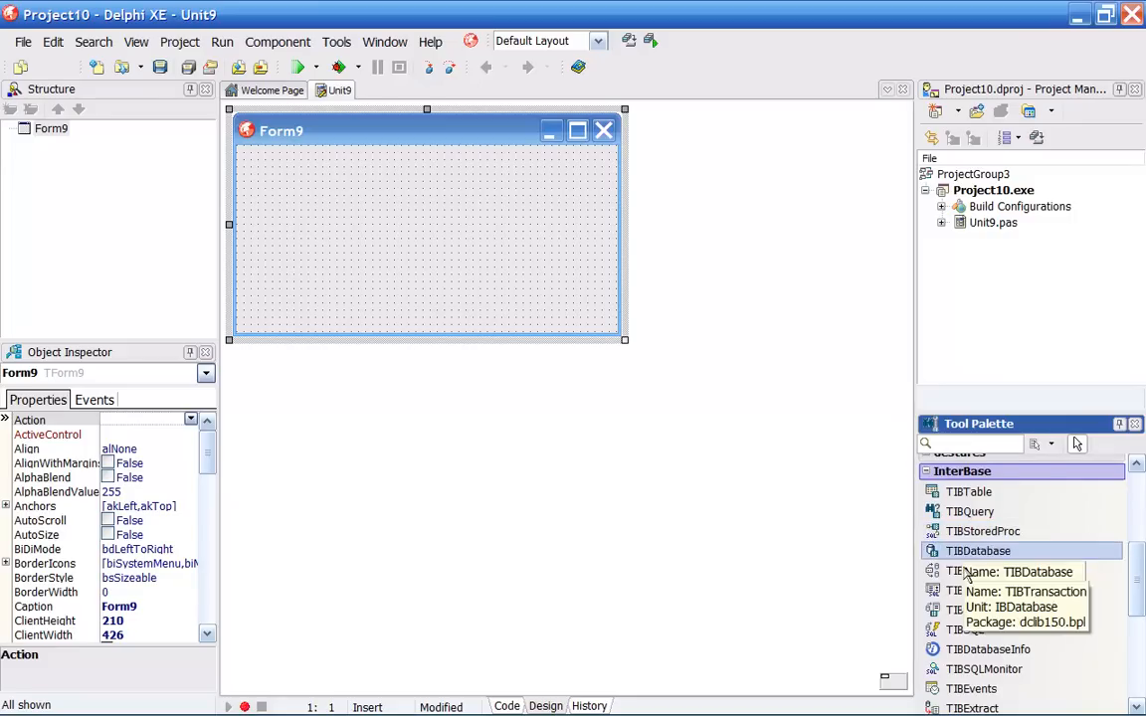
pyautogui.moveTo(669, 318)
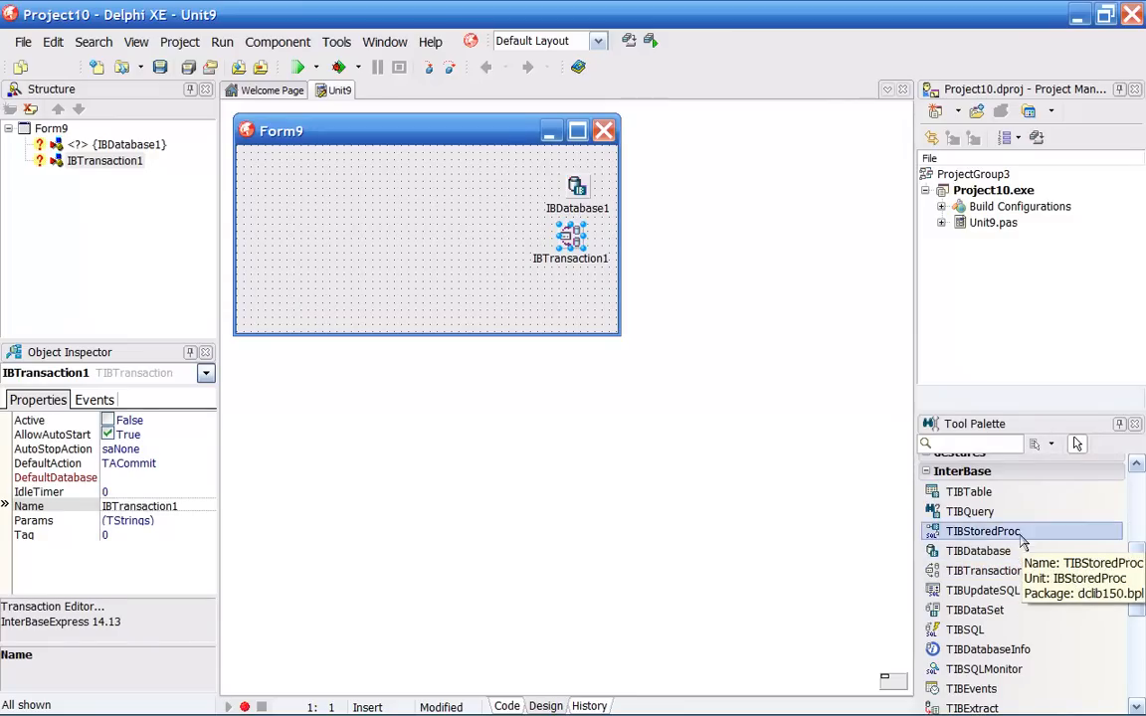
pyautogui.doubleClick(969, 511)
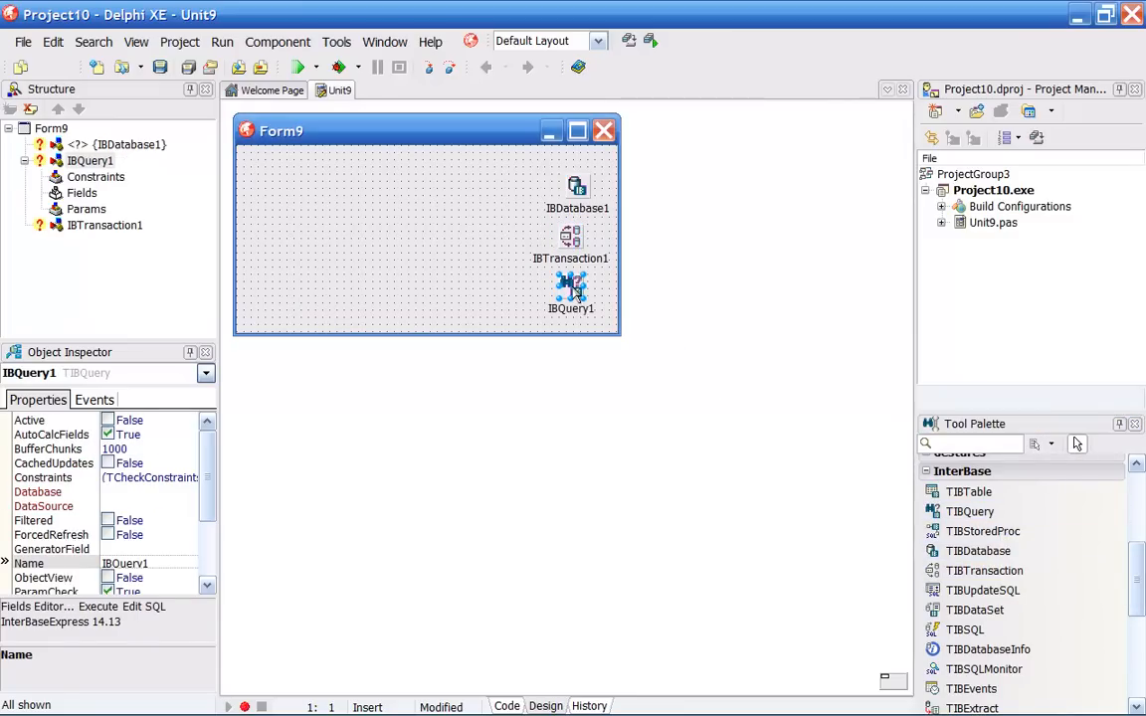
pyautogui.moveTo(572, 289)
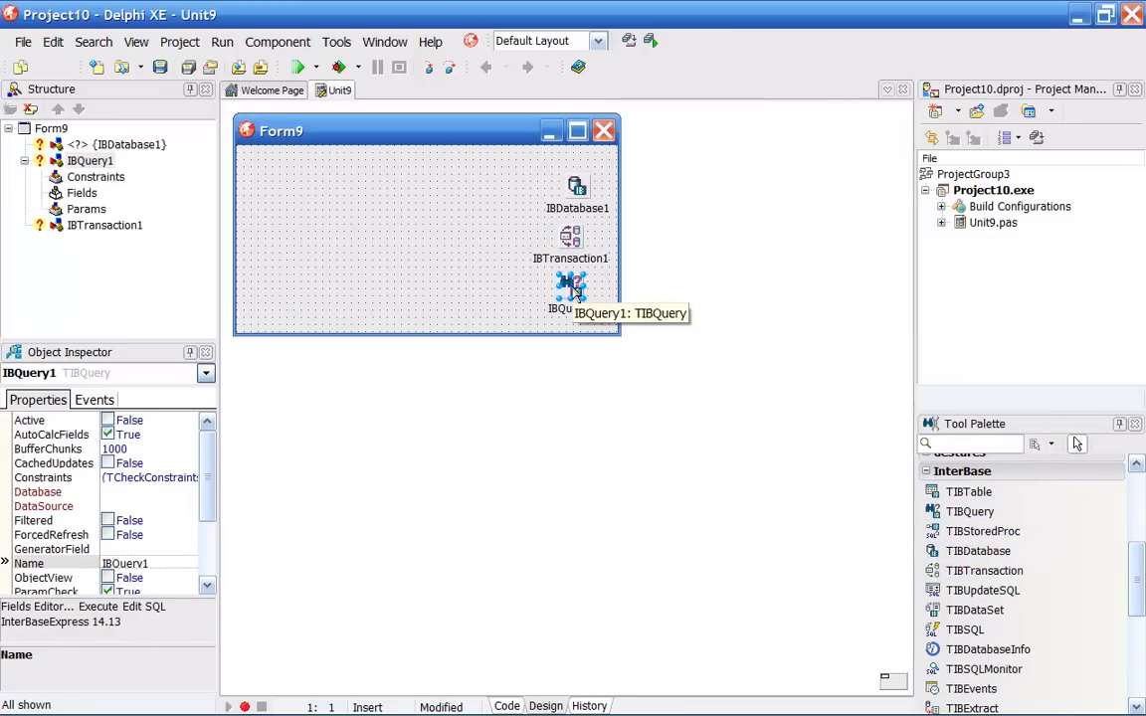
pyautogui.moveTo(585, 191)
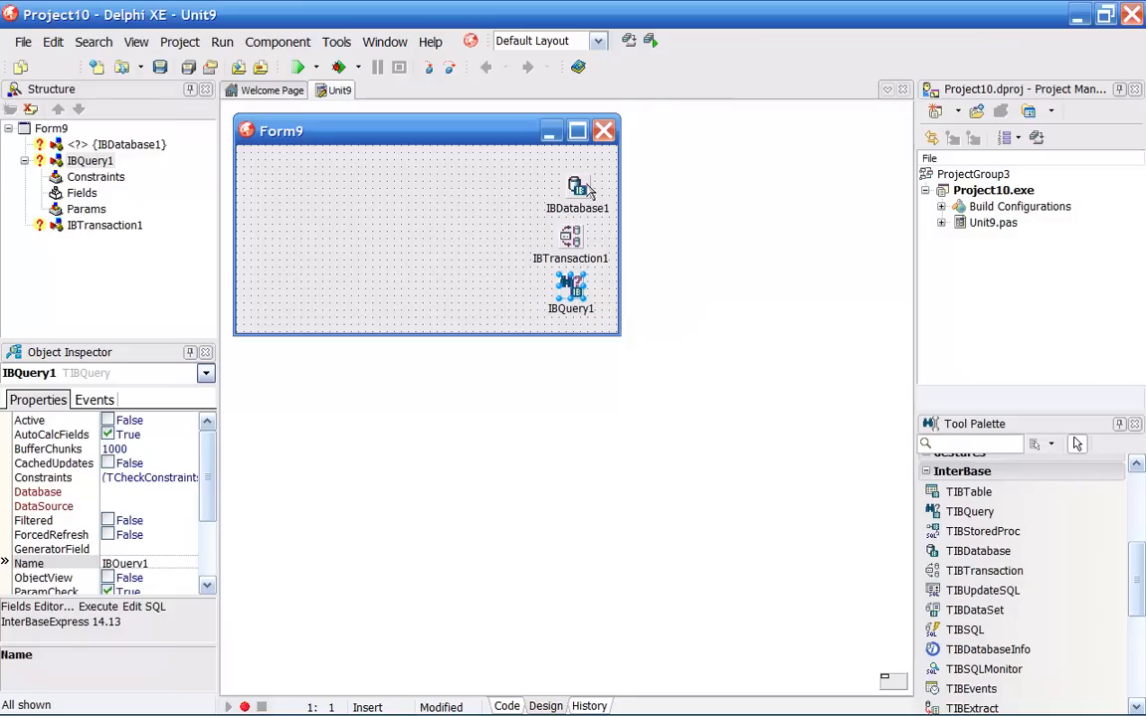
# Step: Set IBDatabase1's DatabaseName to the sample employee.gdb file
pyautogui.click(579, 185)
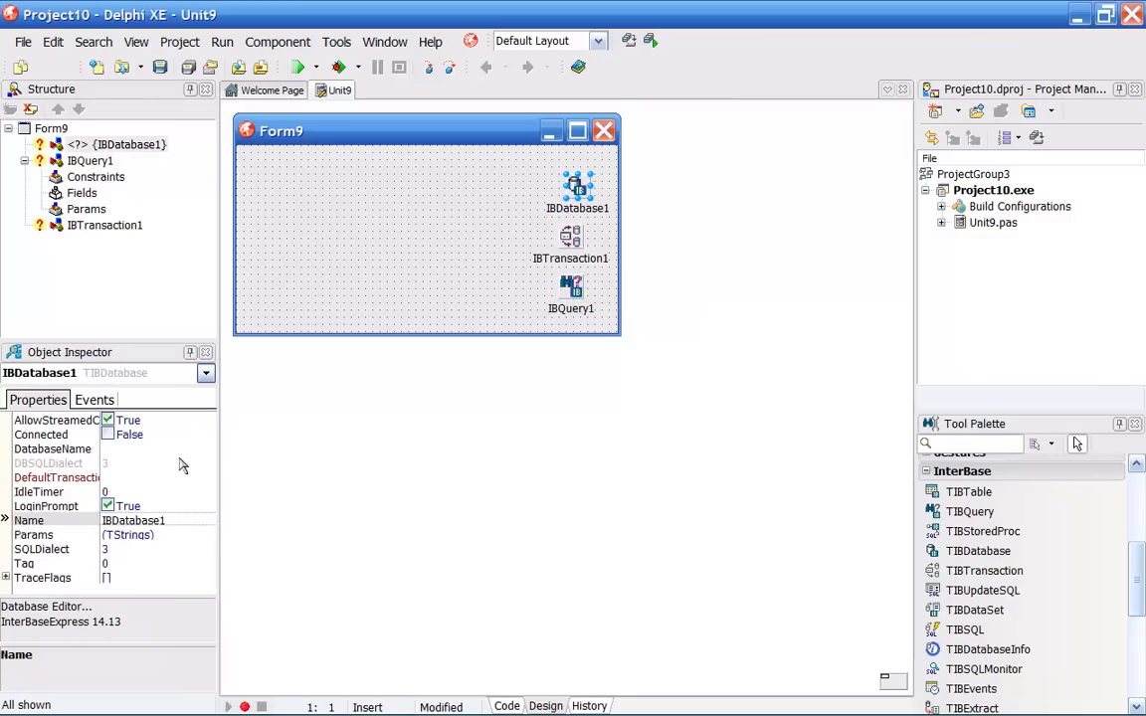
pyautogui.click(55, 448)
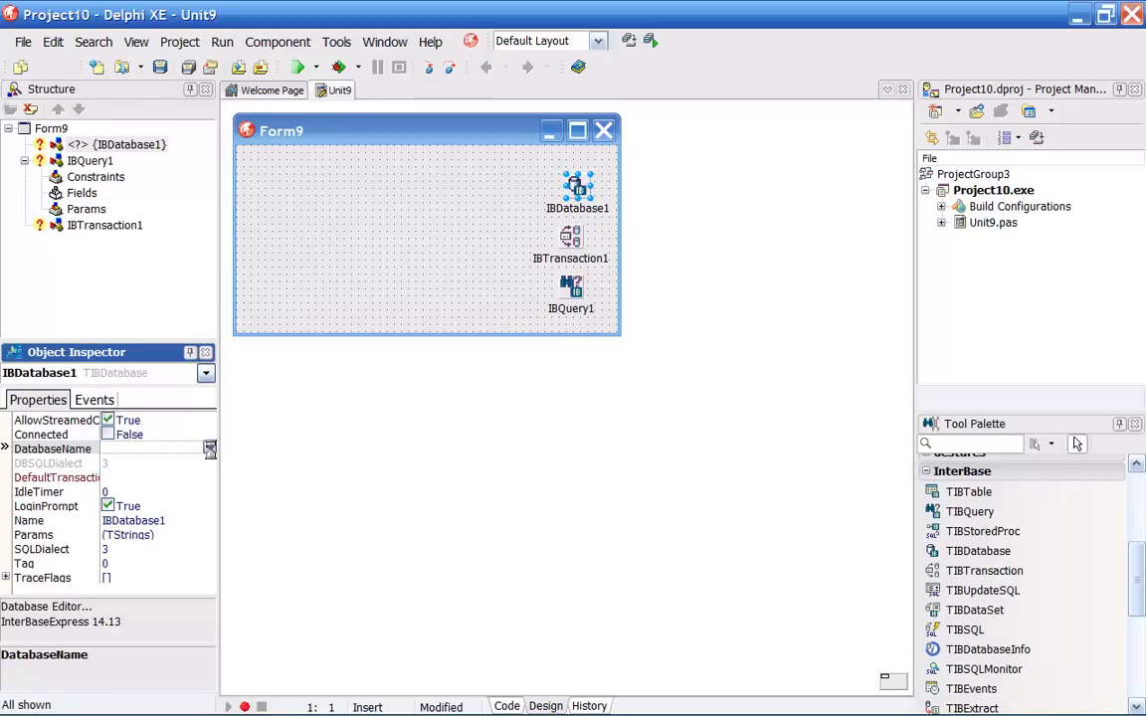
pyautogui.click(210, 448)
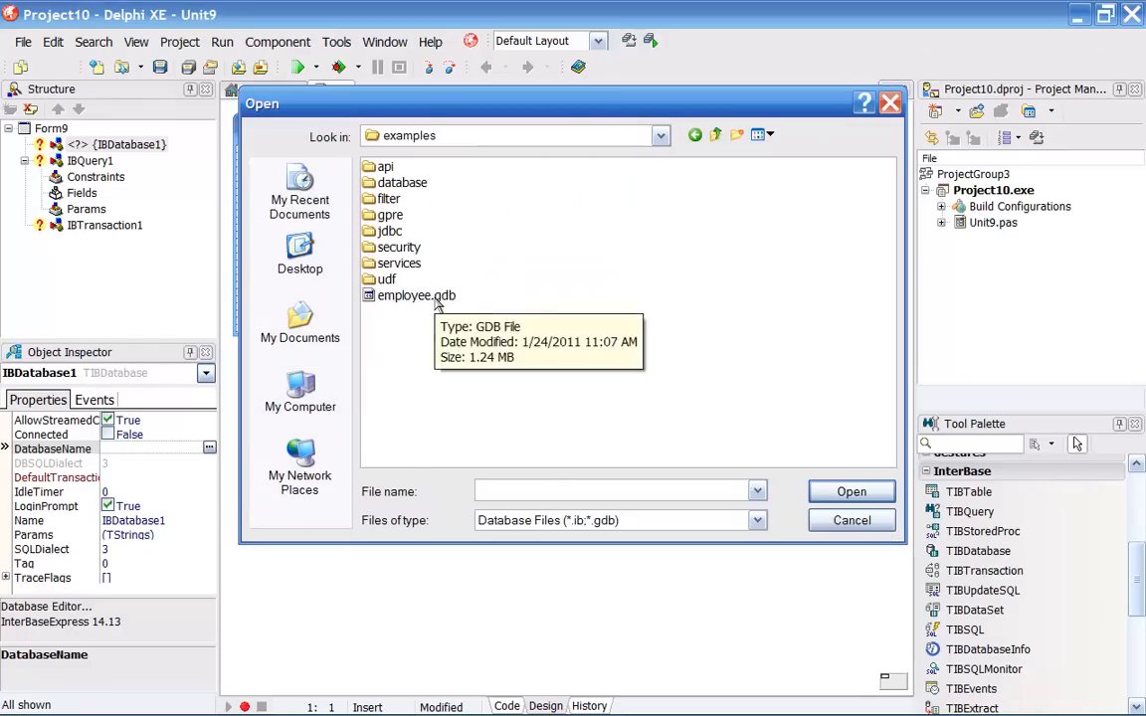
pyautogui.click(851, 492)
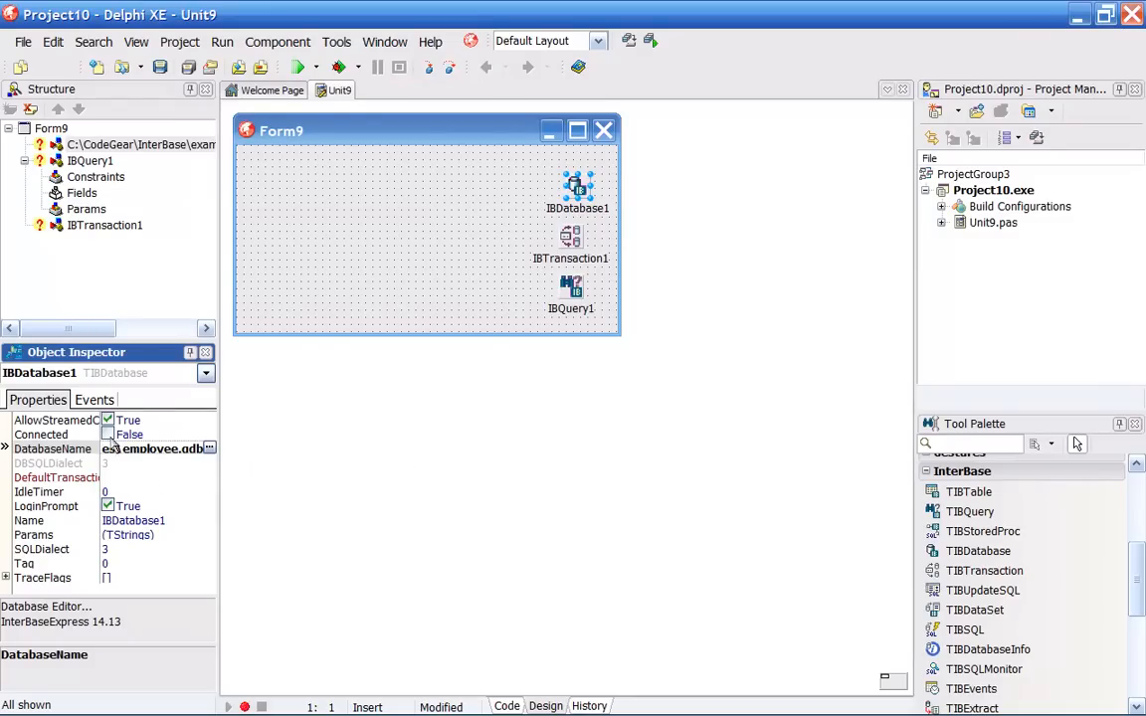
pyautogui.click(159, 434)
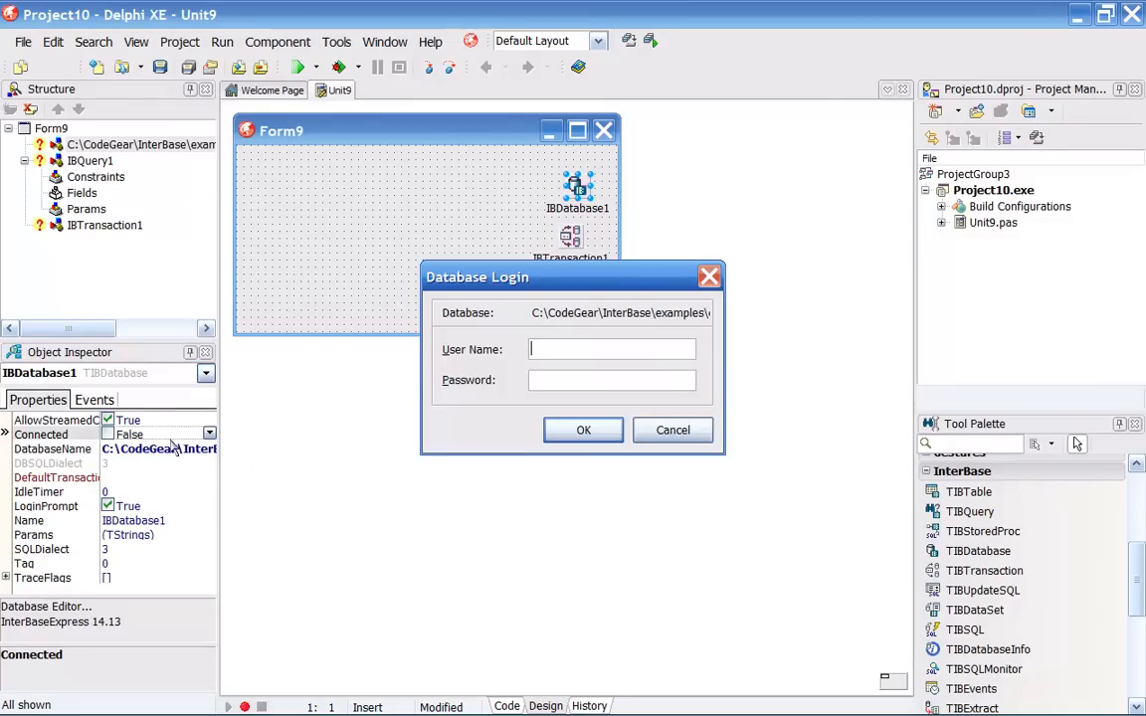
pyautogui.write('sysdba')
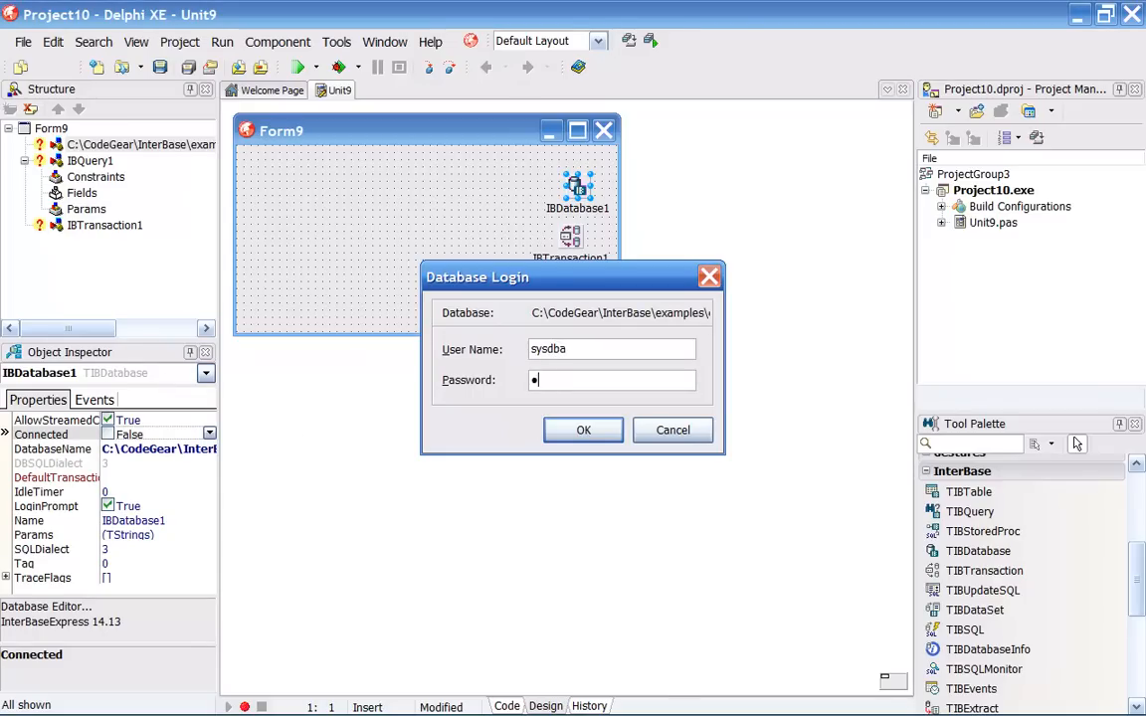
pyautogui.write('masterkey')
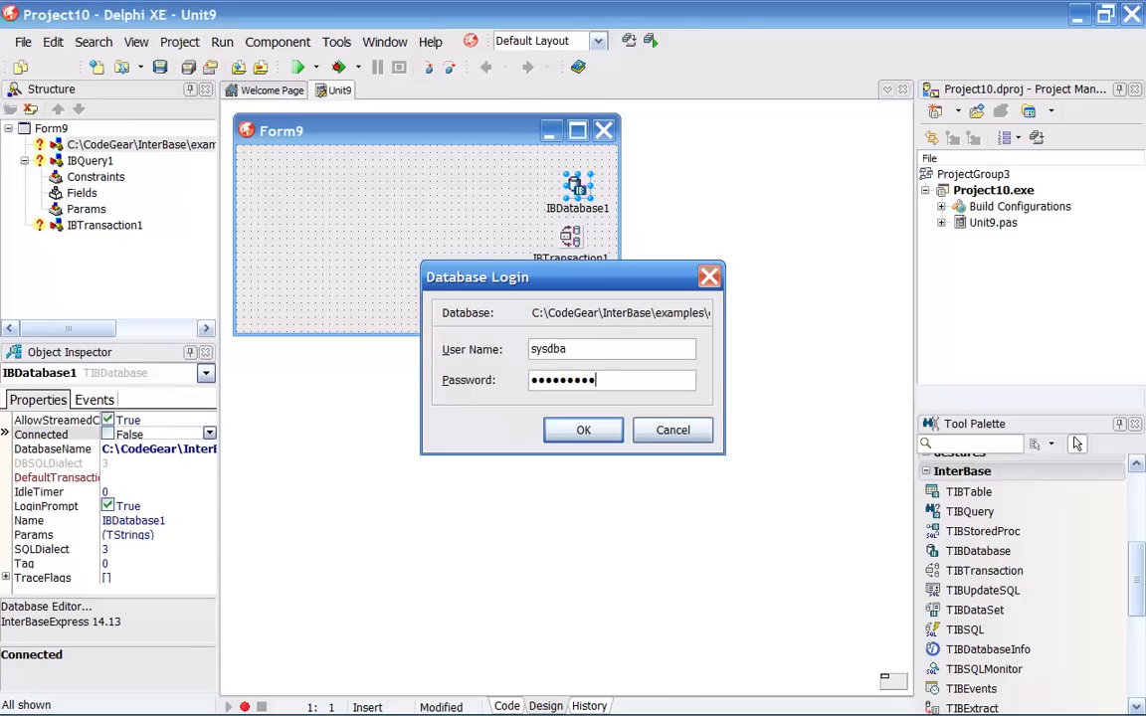
pyautogui.click(583, 430)
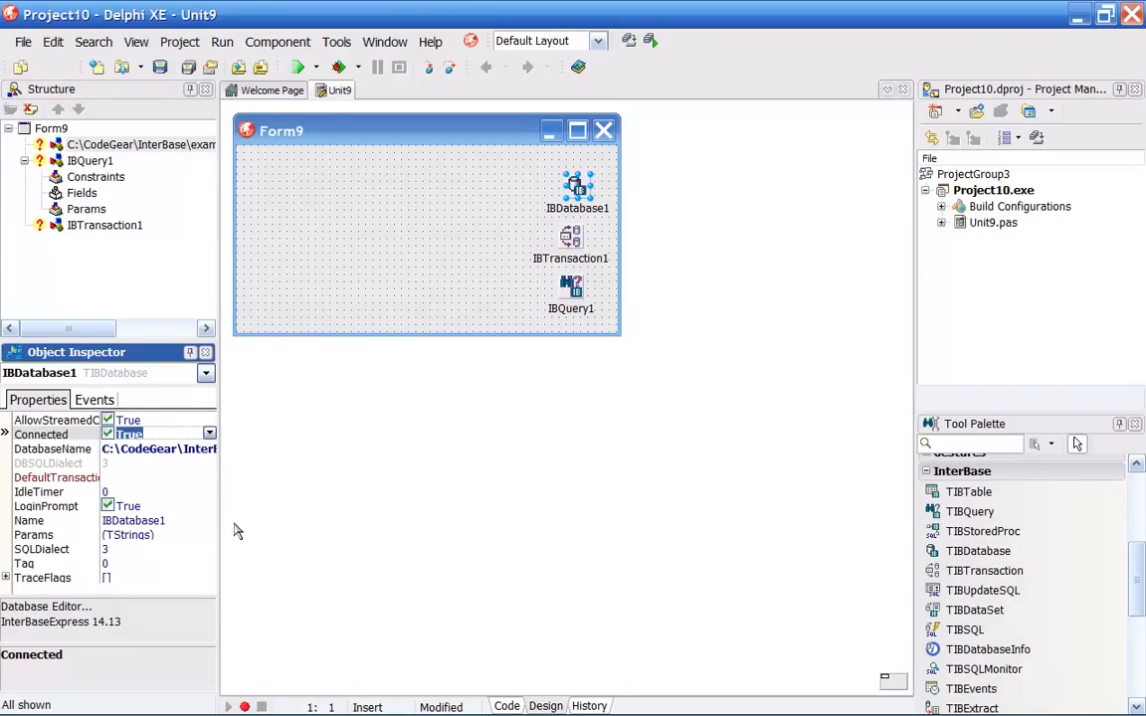
pyautogui.moveTo(100, 500)
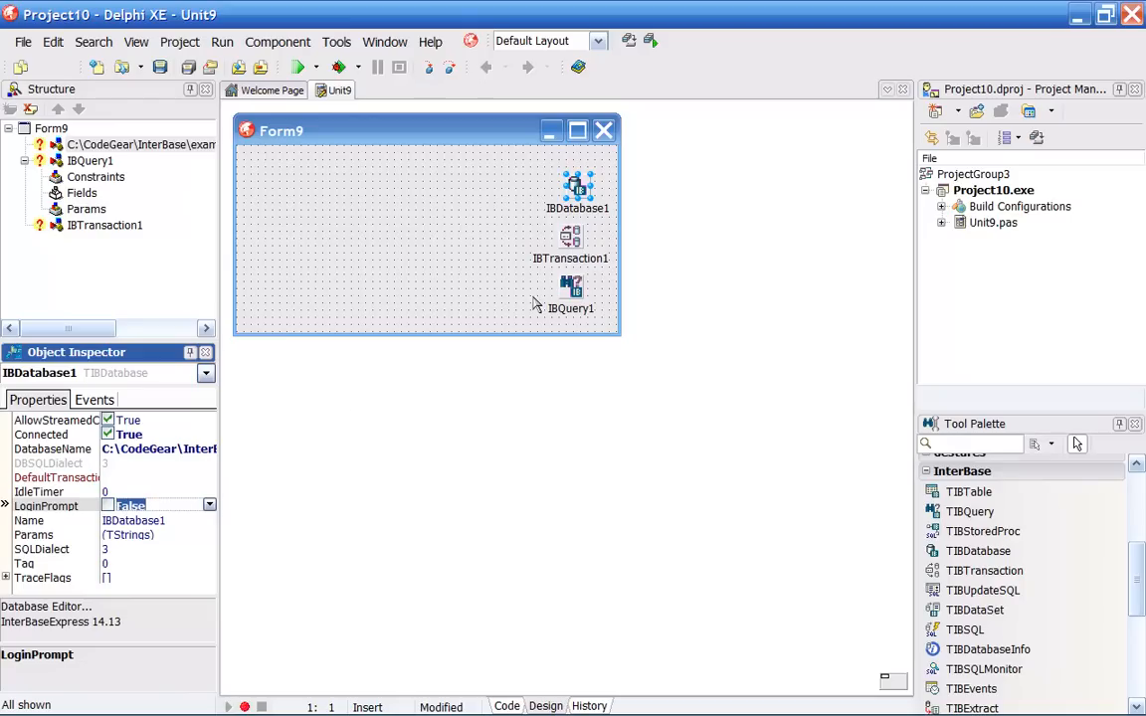
# Step: Set IBTransaction1's DefaultDatabase to IBDatabase1 and its Active to True
pyautogui.click(571, 237)
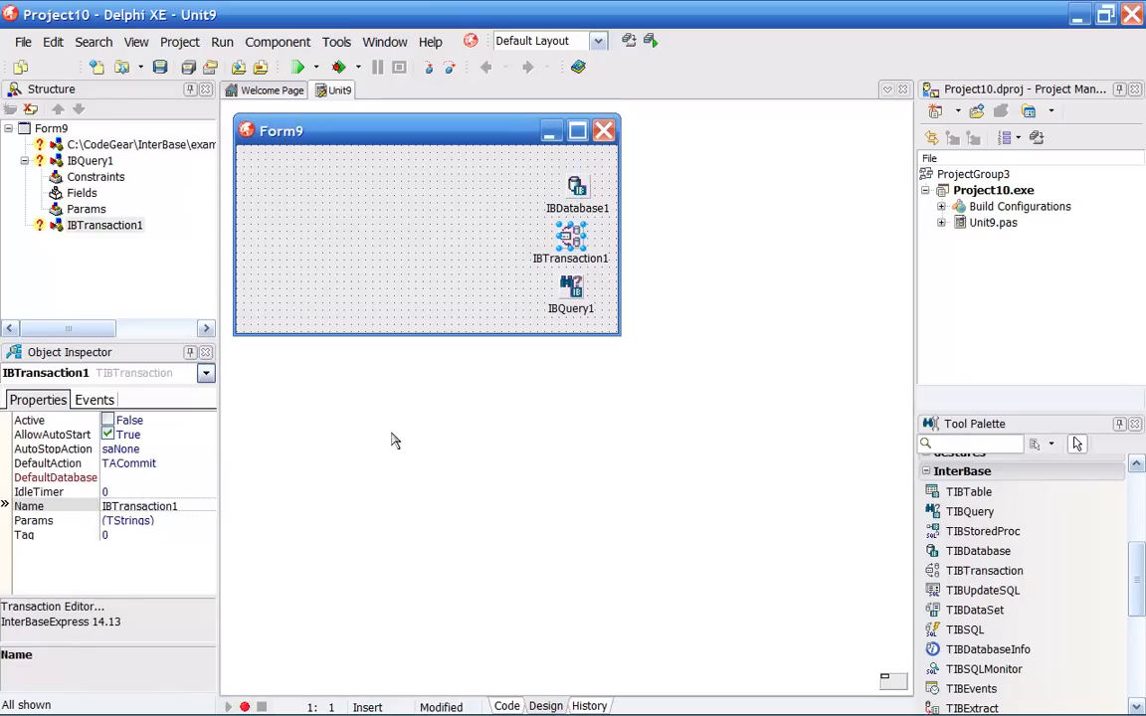
pyautogui.click(55, 492)
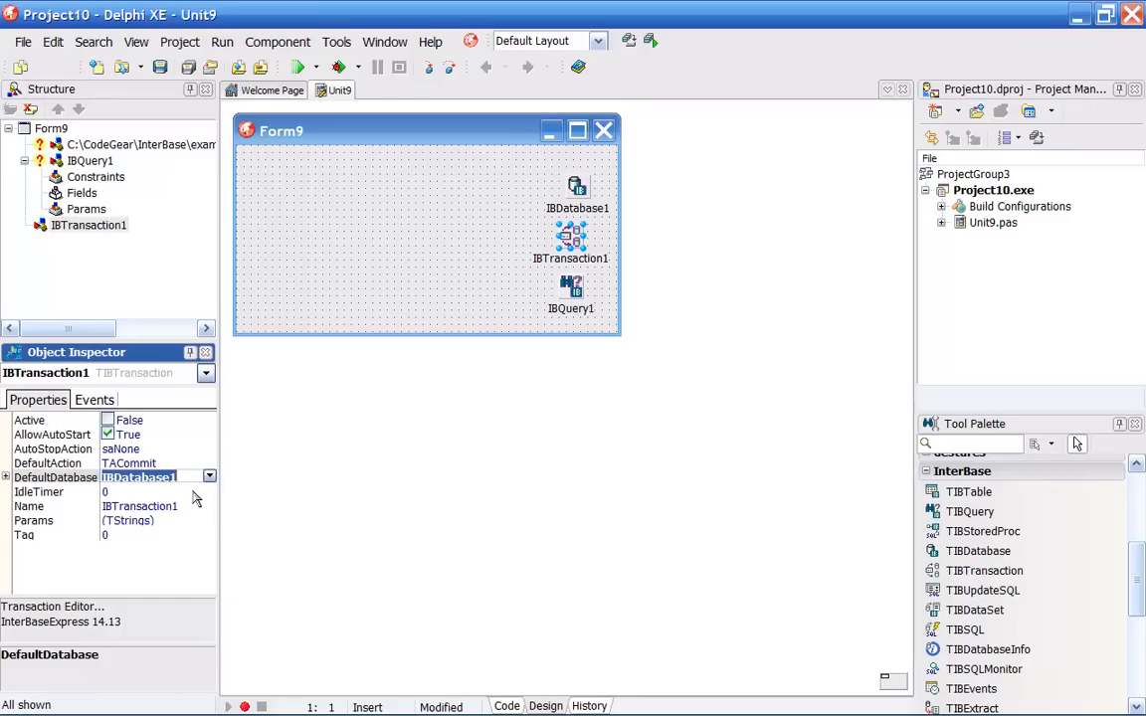
pyautogui.click(29, 420)
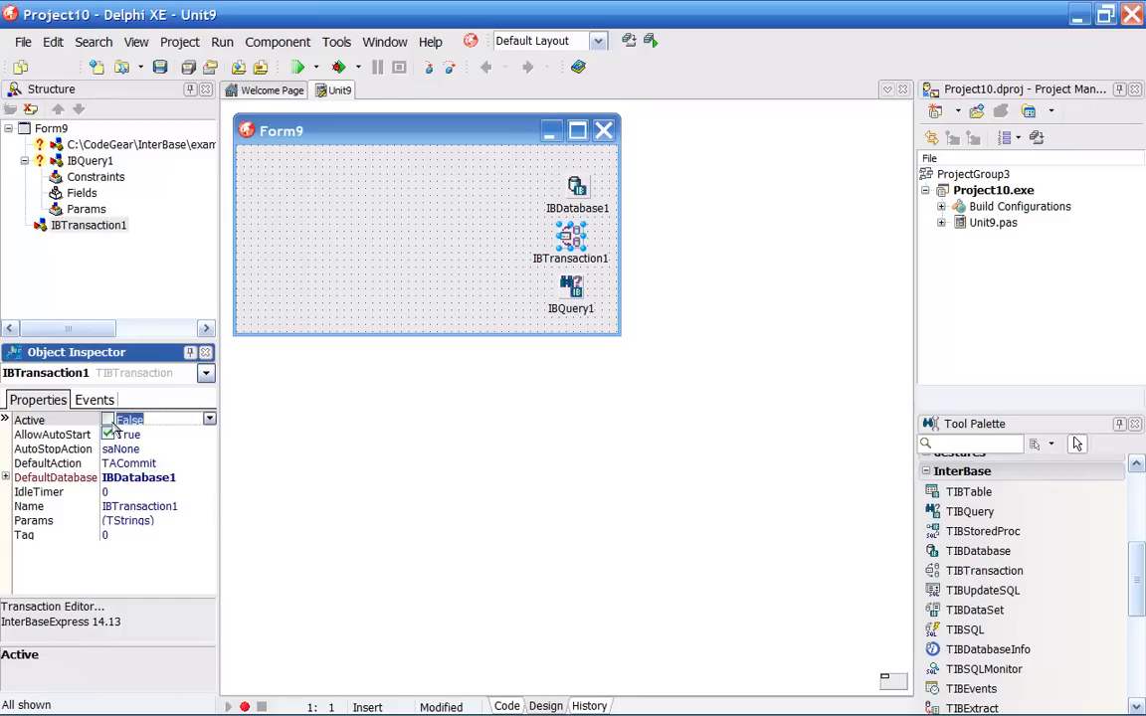
pyautogui.click(129, 419)
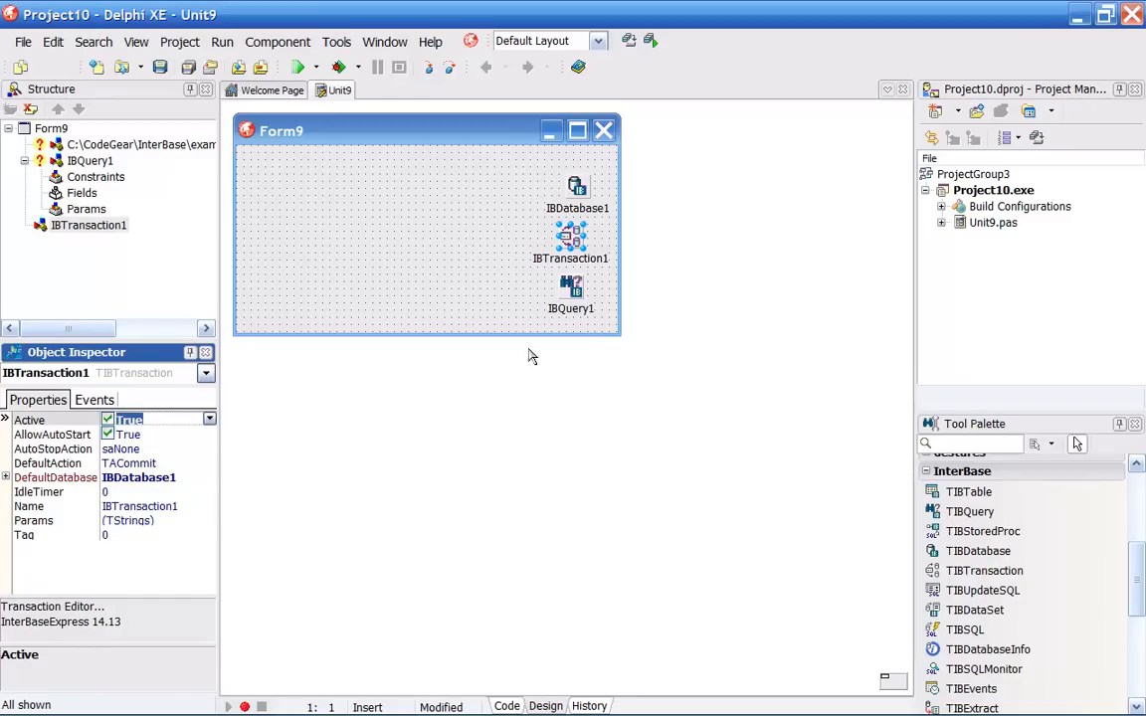
# Step: Set IBQuery1's Database to IBDatabase1 and bring up its SQL editor
pyautogui.click(572, 288)
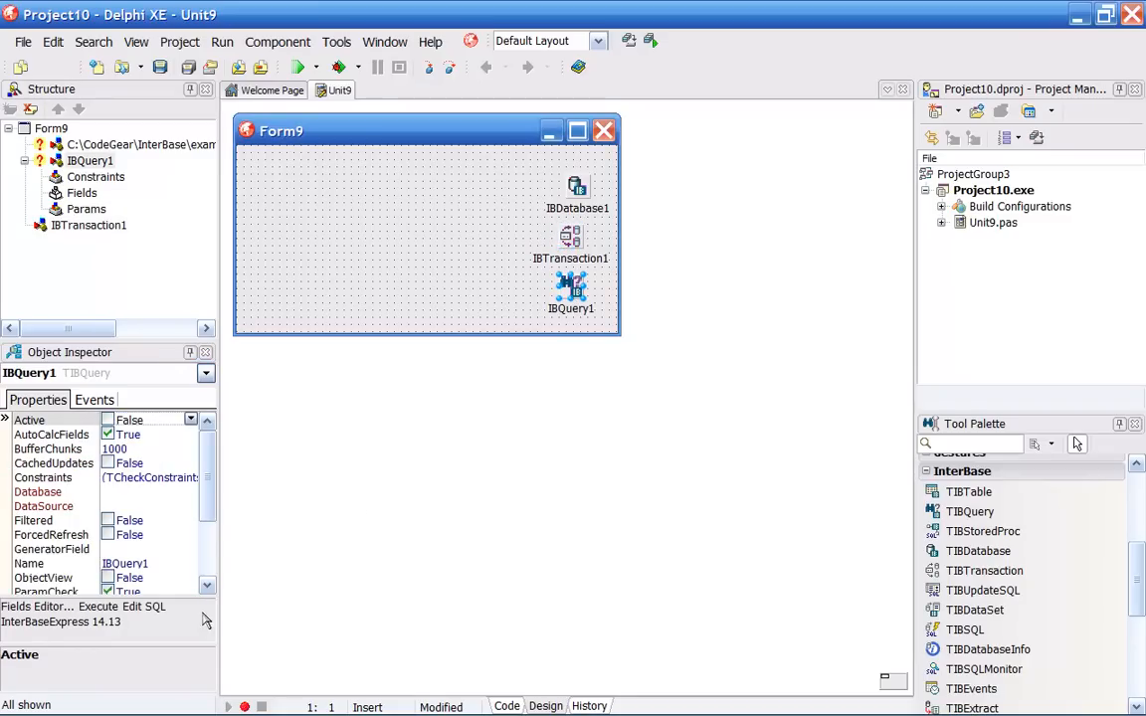
pyautogui.click(55, 491)
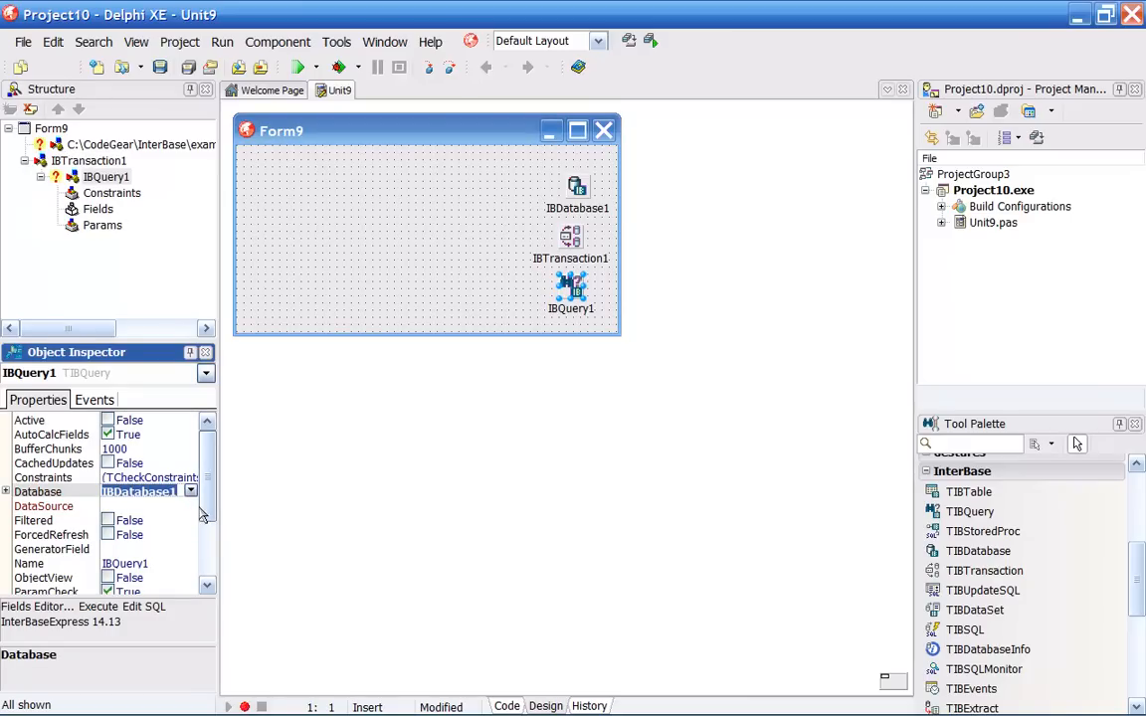
pyautogui.scroll(-3)
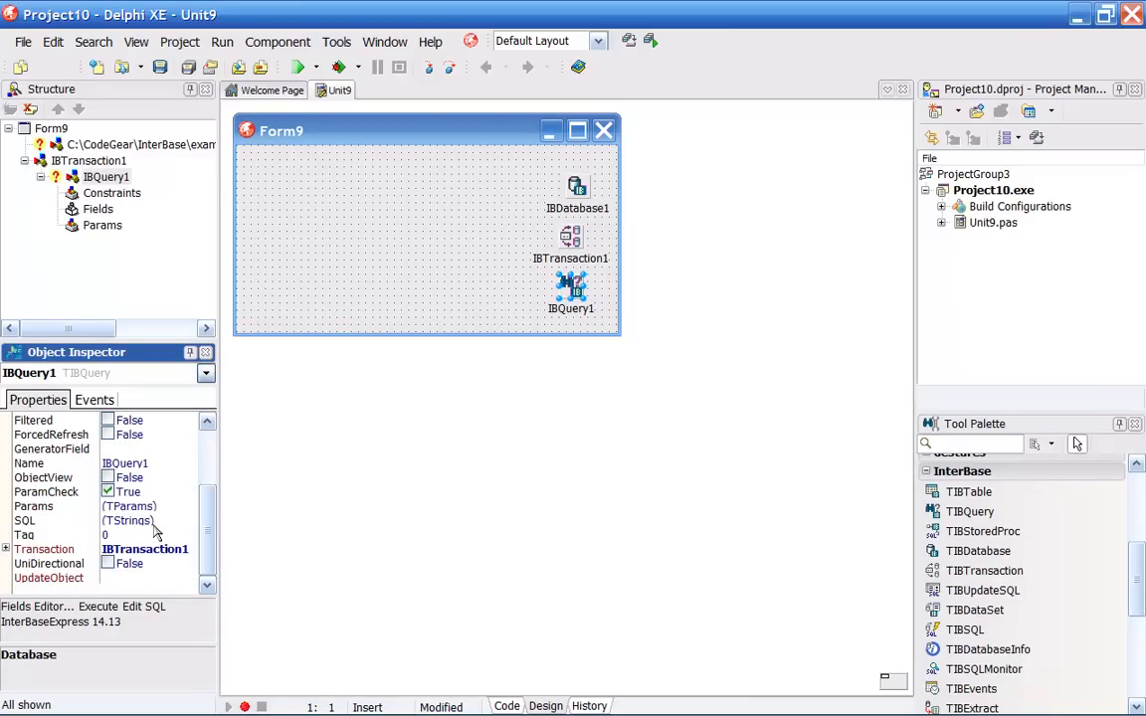
pyautogui.click(44, 521)
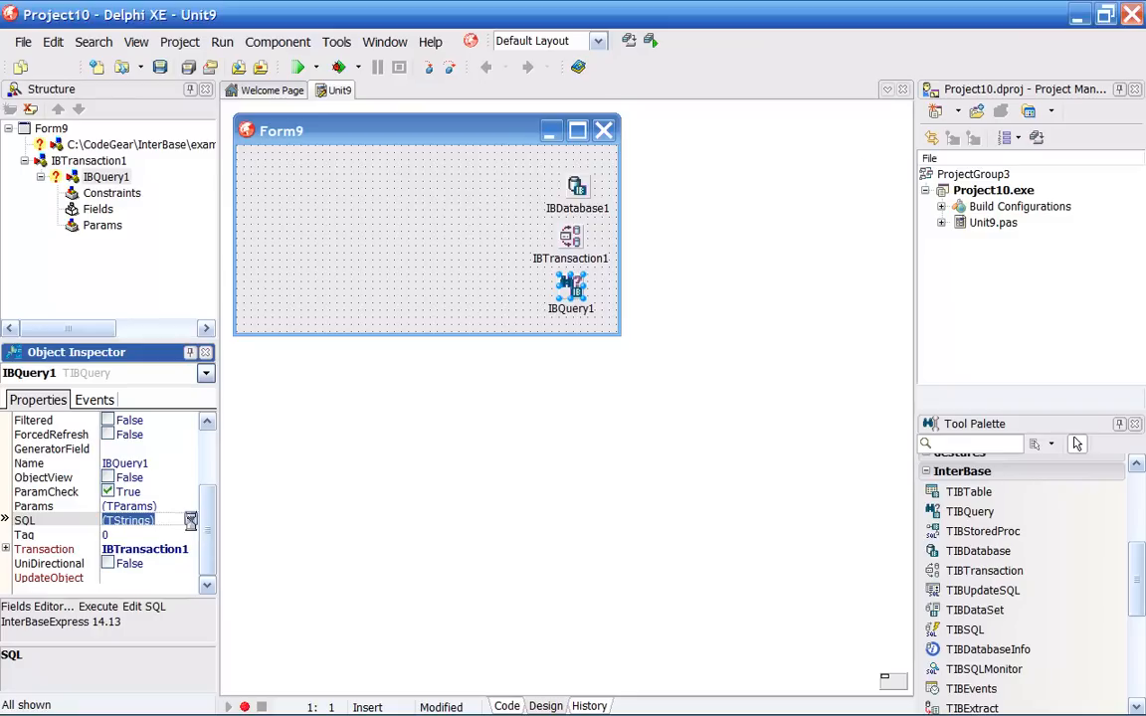
pyautogui.click(190, 521)
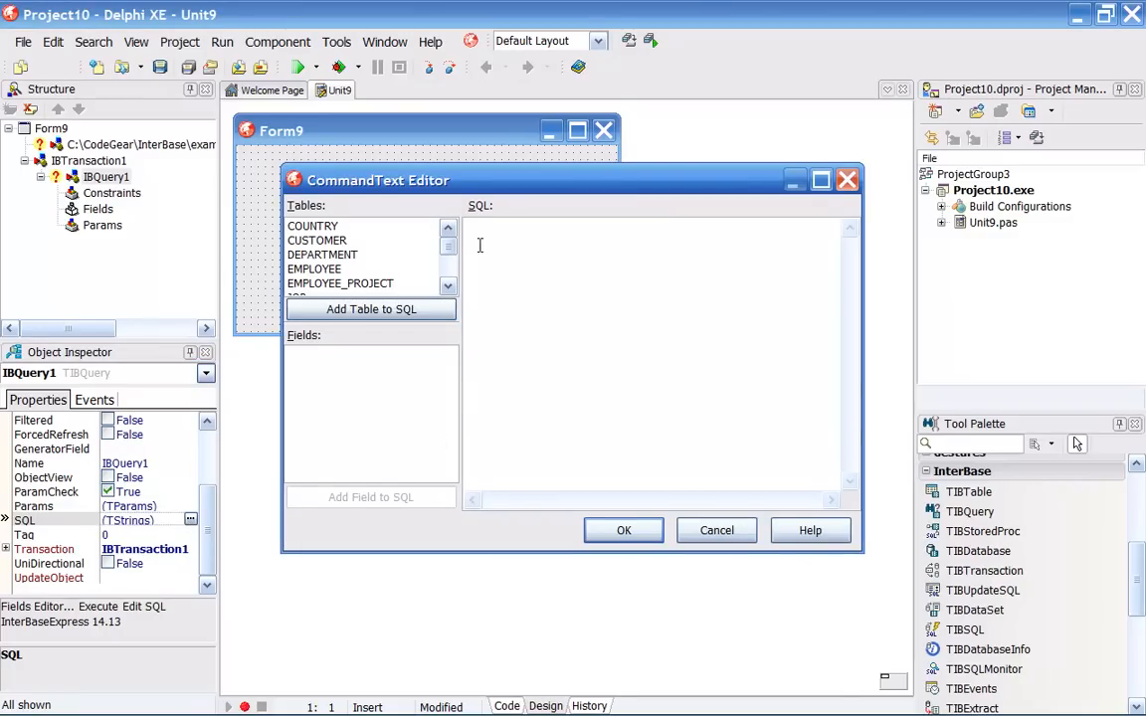
# Step: Build the statement select * from DEPARTMENT in the CommandText Editor and accept it
pyautogui.click(321, 253)
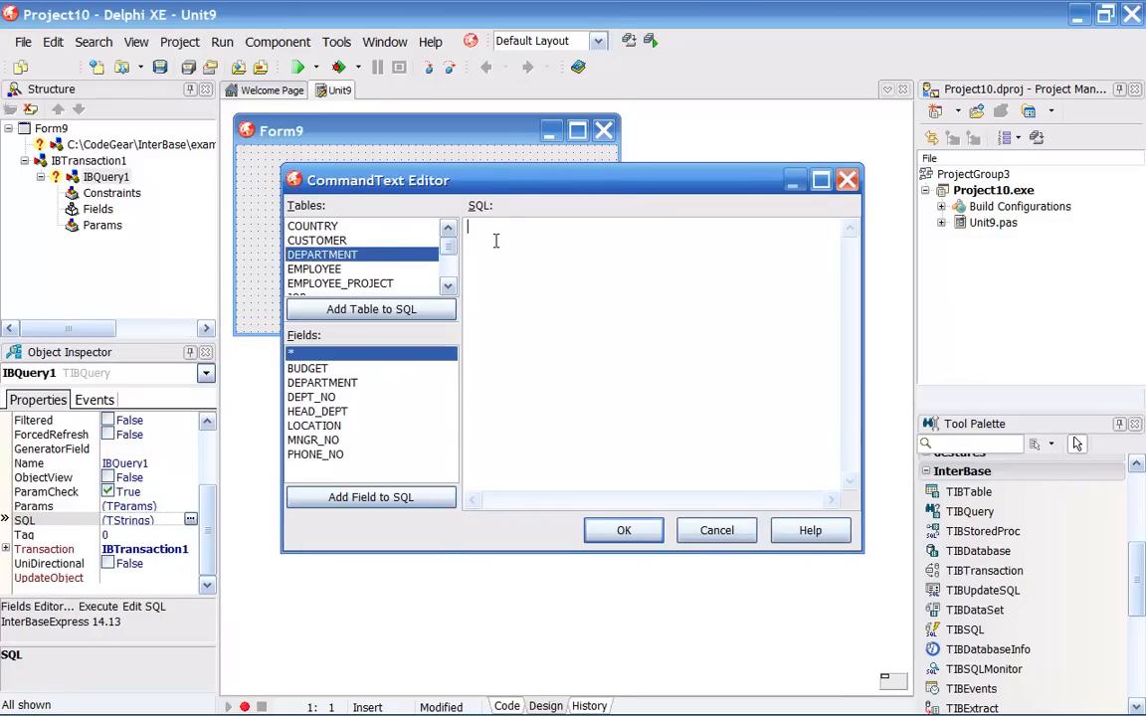
pyautogui.write('select *')
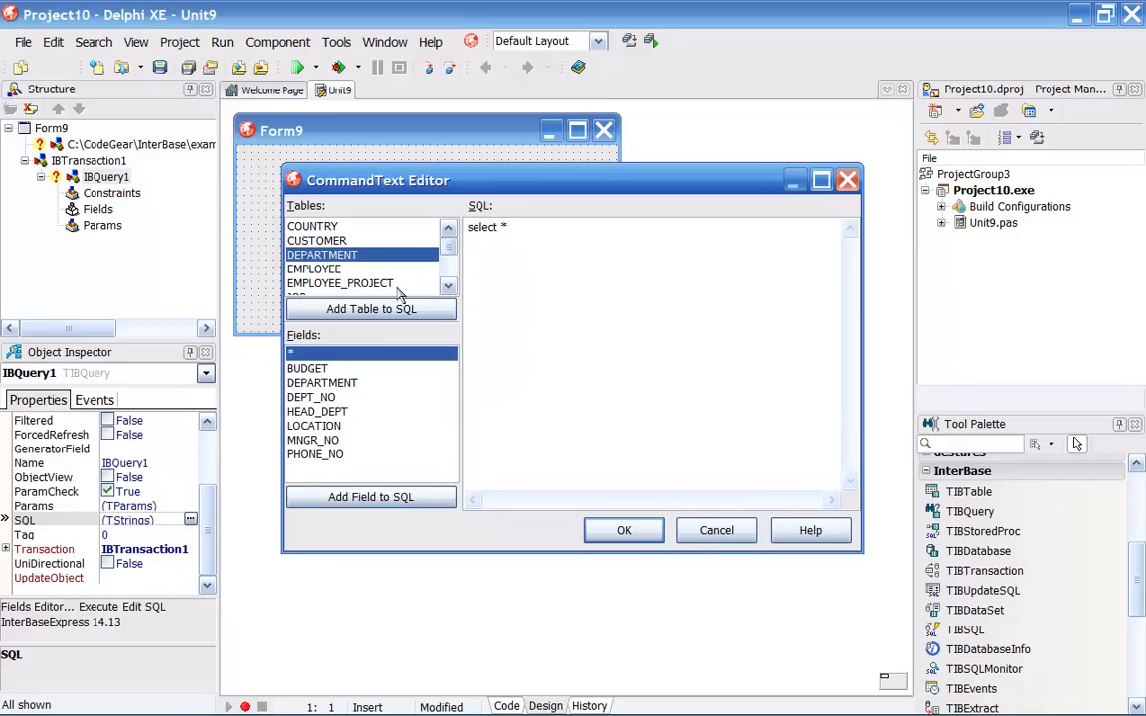
pyautogui.click(370, 308)
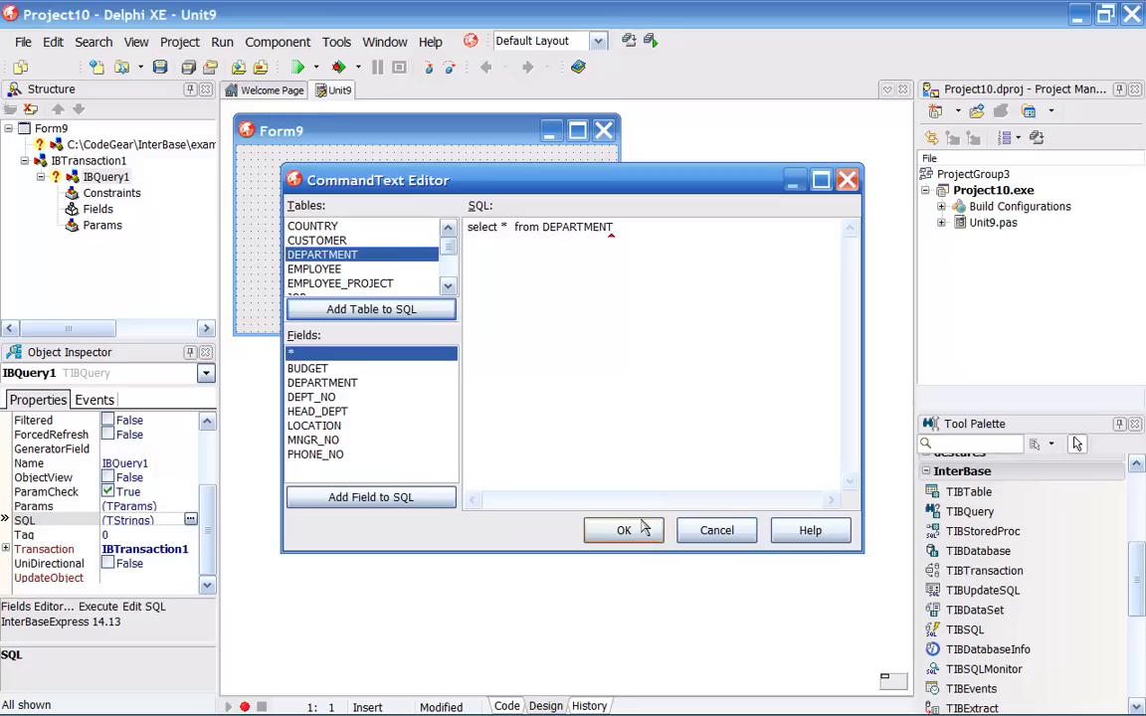
pyautogui.click(624, 529)
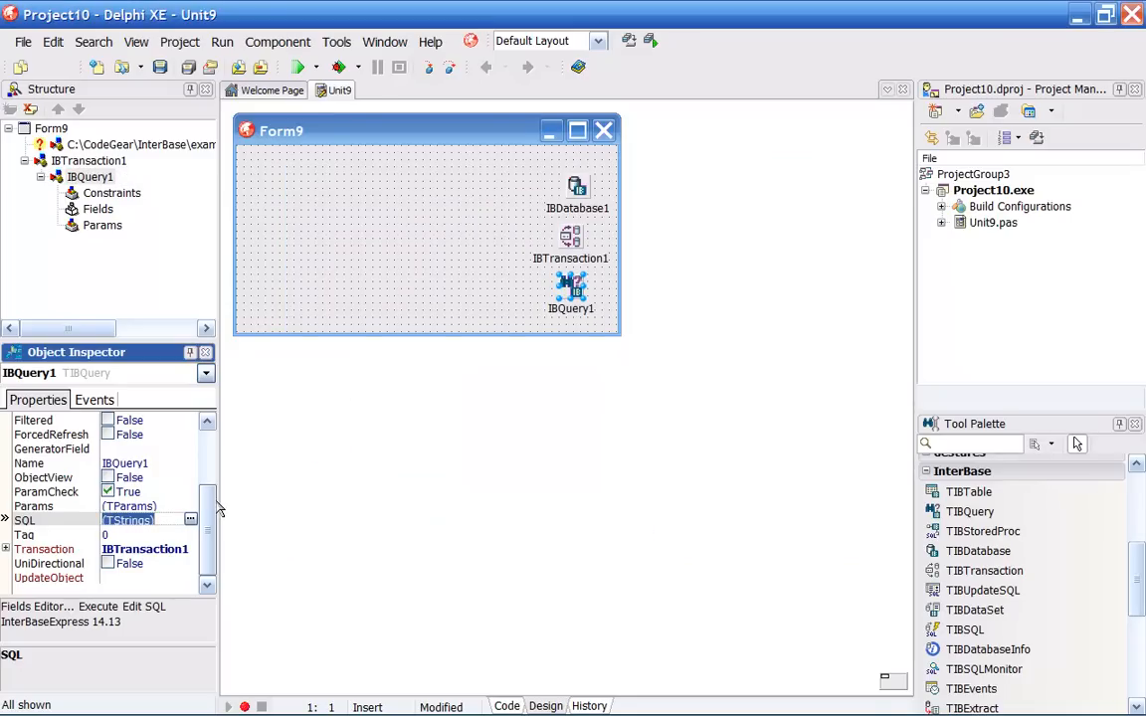
# Step: Set IBQuery1 Active to True and collapse the InterBase palette group
pyautogui.scroll(3)
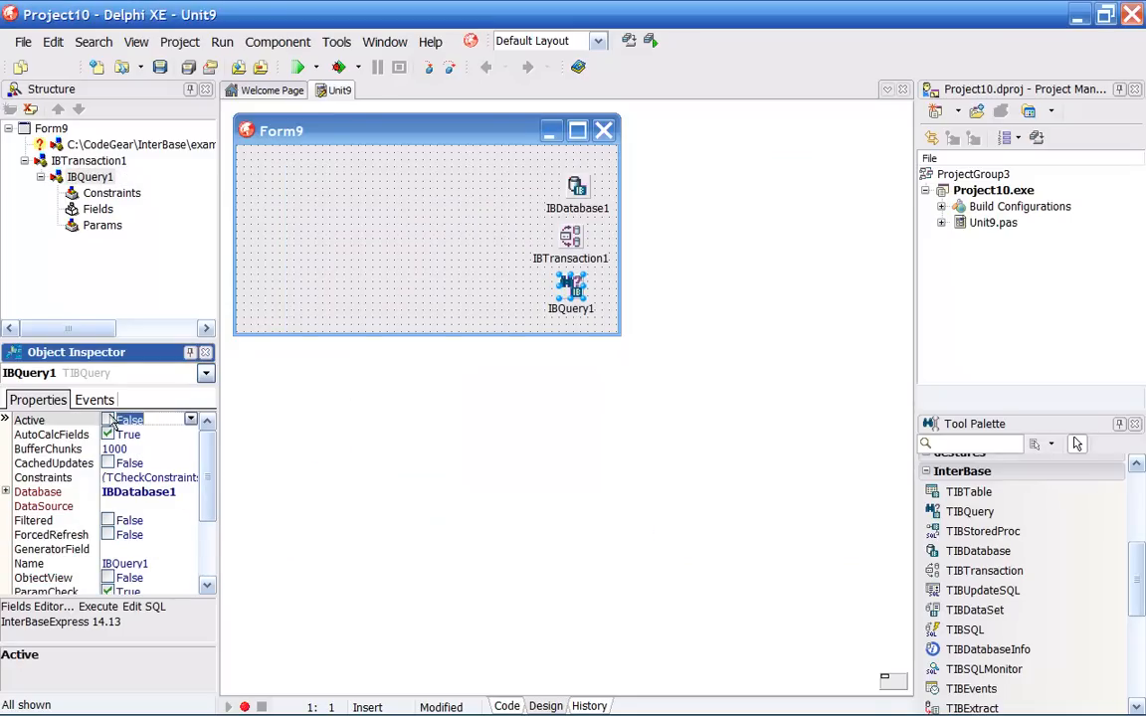
pyautogui.click(127, 419)
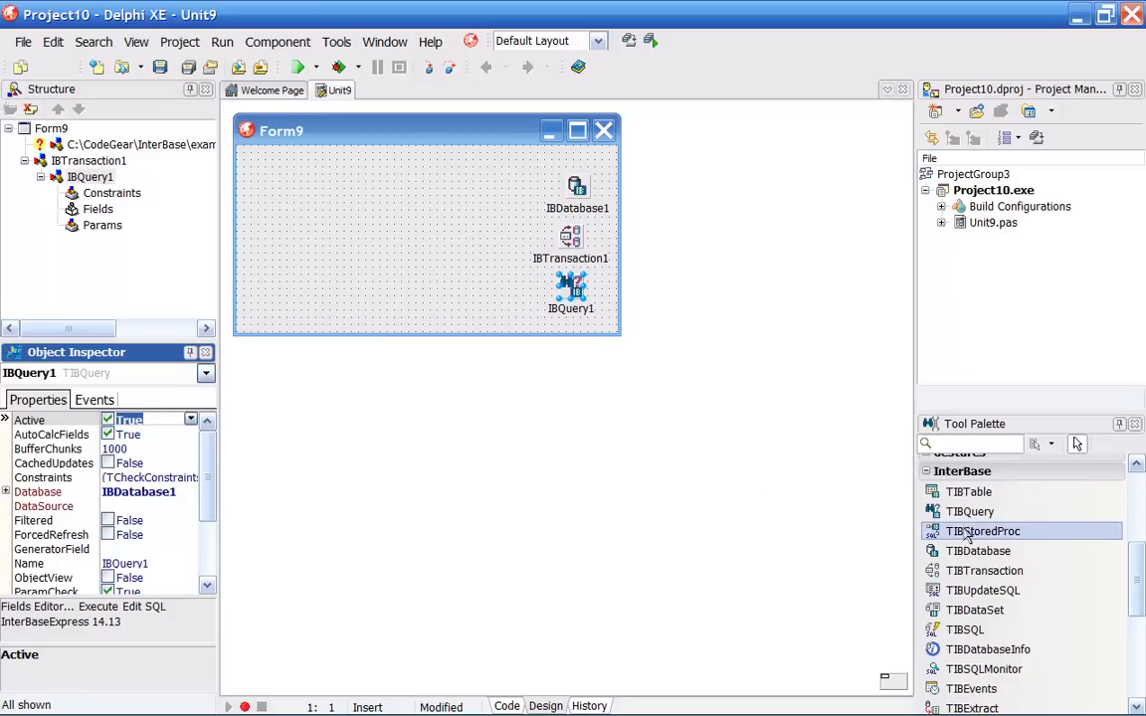
pyautogui.click(962, 471)
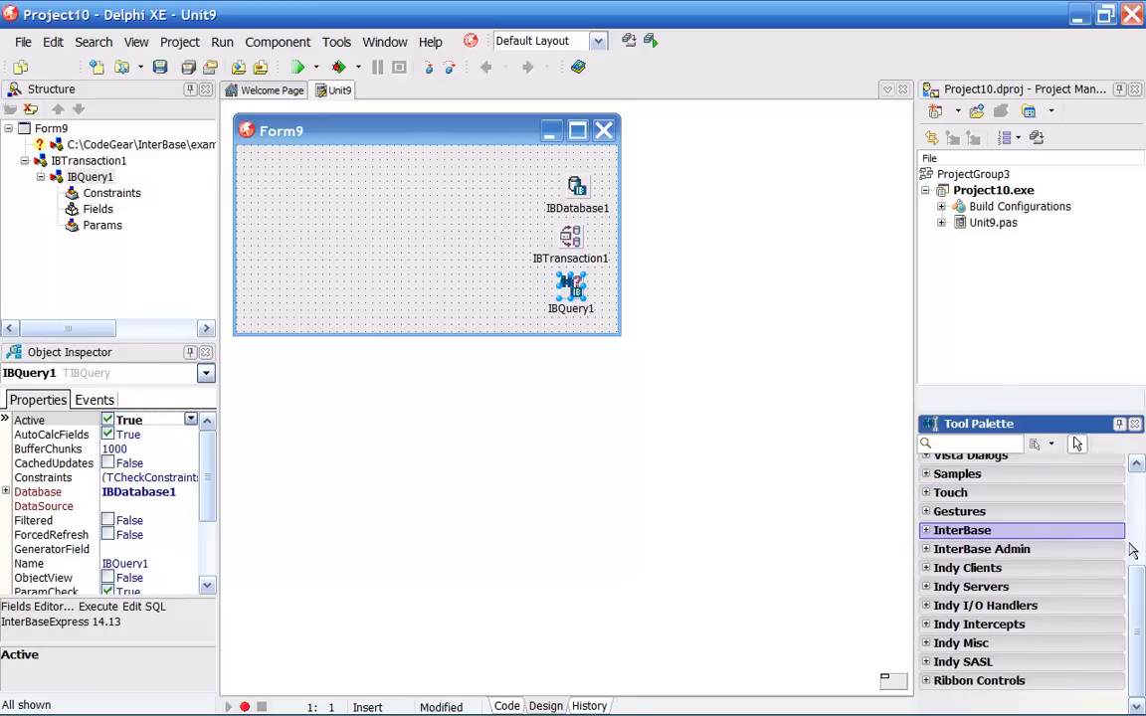
pyautogui.scroll(3)
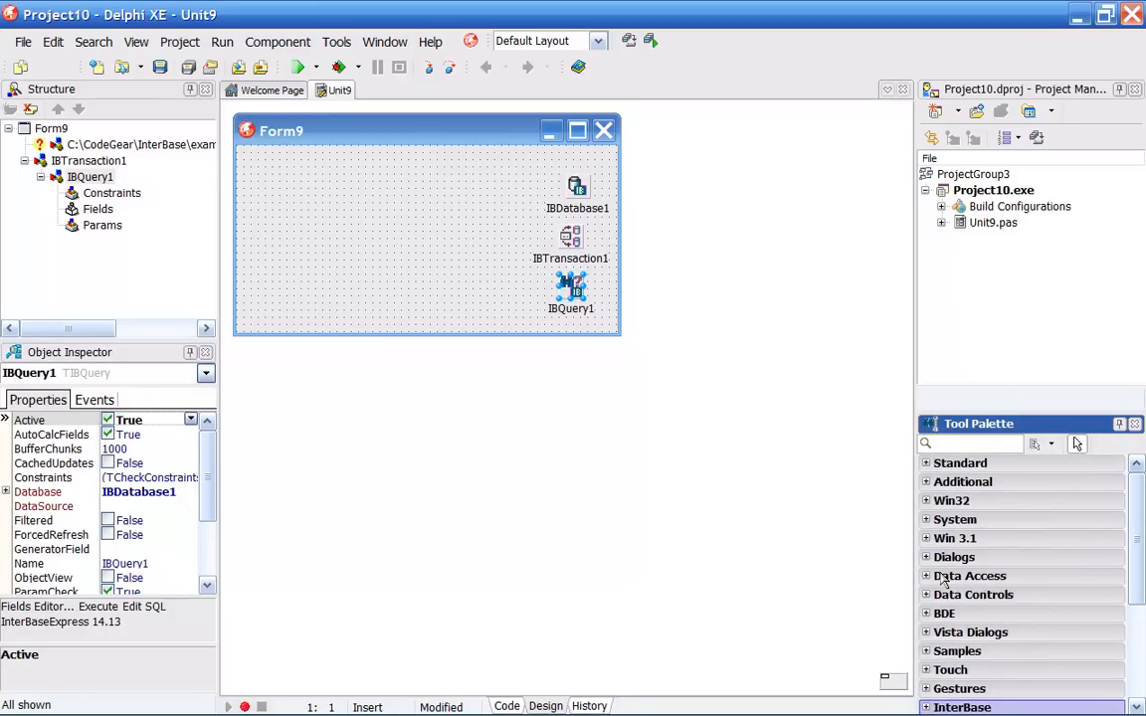
# Step: Drop a TDataSource on the form and set its DataSet to IBQuery1
pyautogui.click(969, 575)
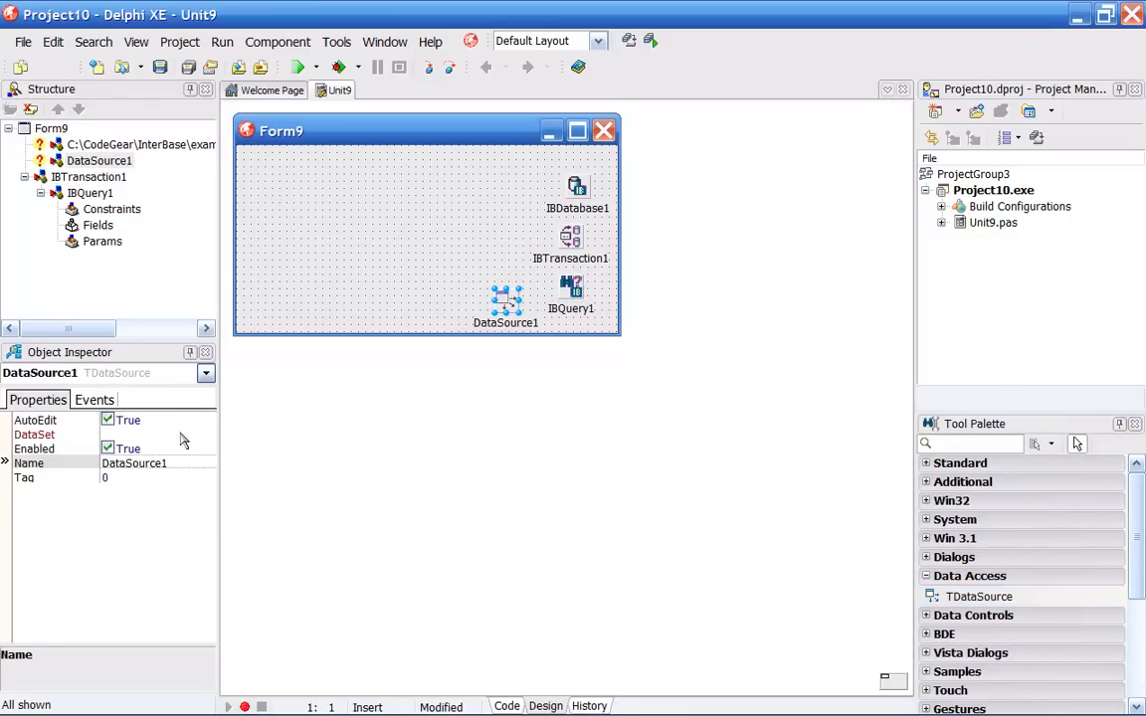
pyautogui.click(132, 435)
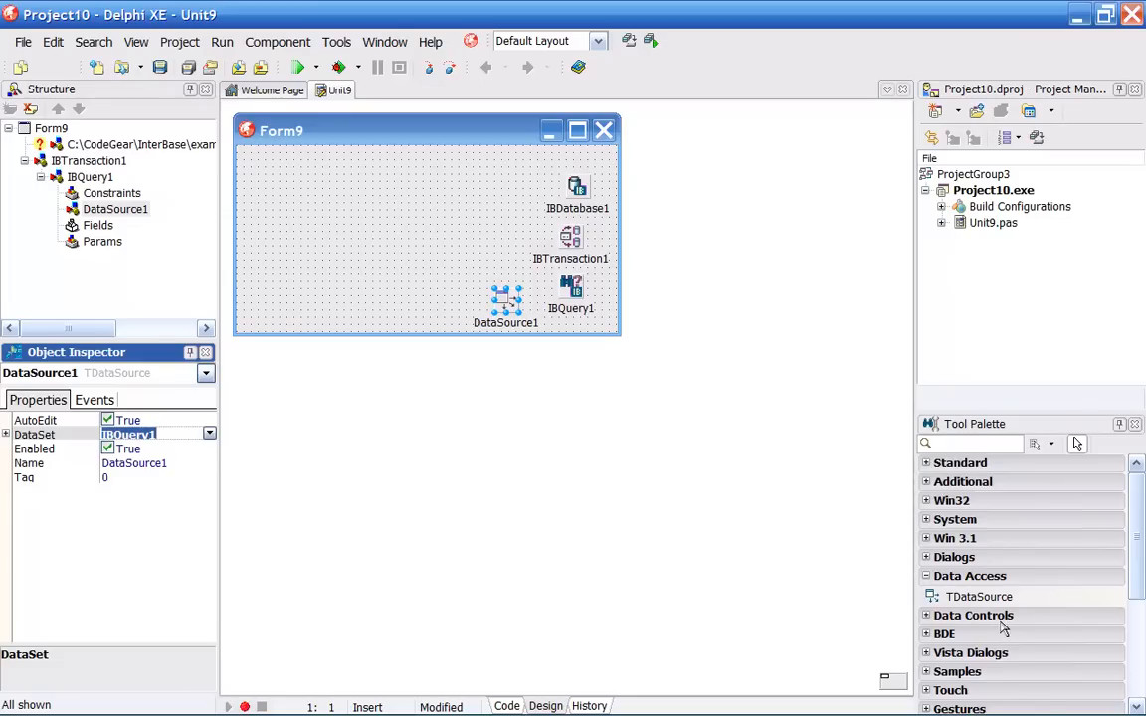
pyautogui.click(973, 615)
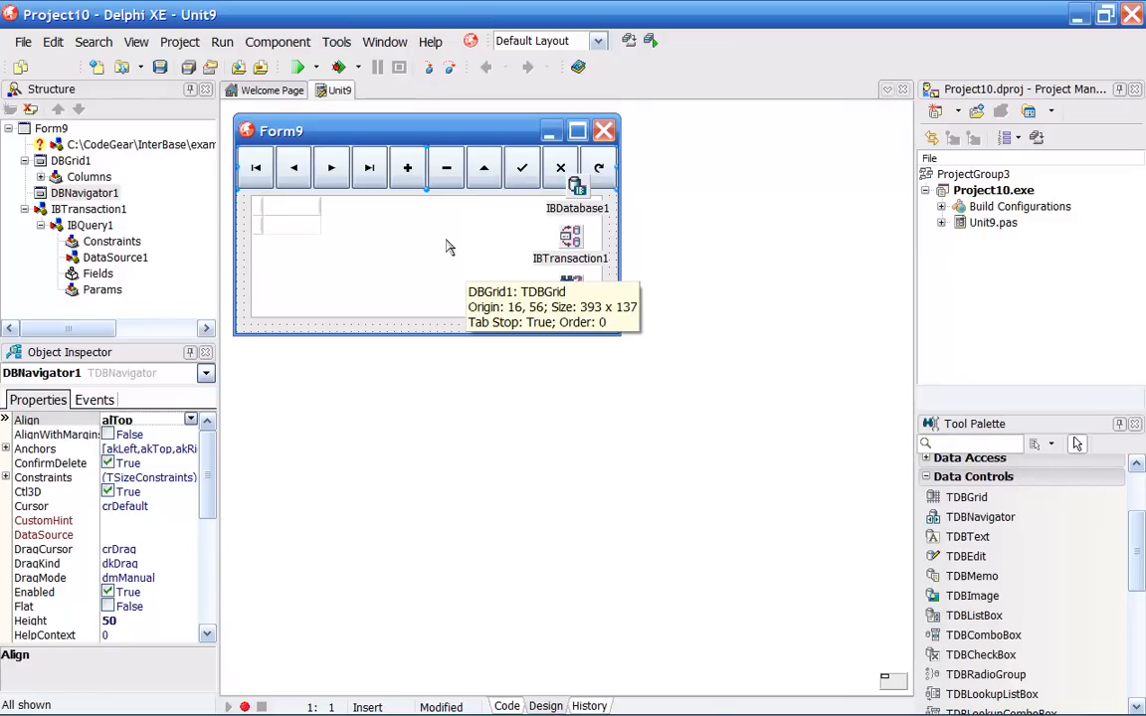
# Step: Select DBGrid1 and DBNavigator1 together and set their DataSource to DataSource1
pyautogui.click(289, 214)
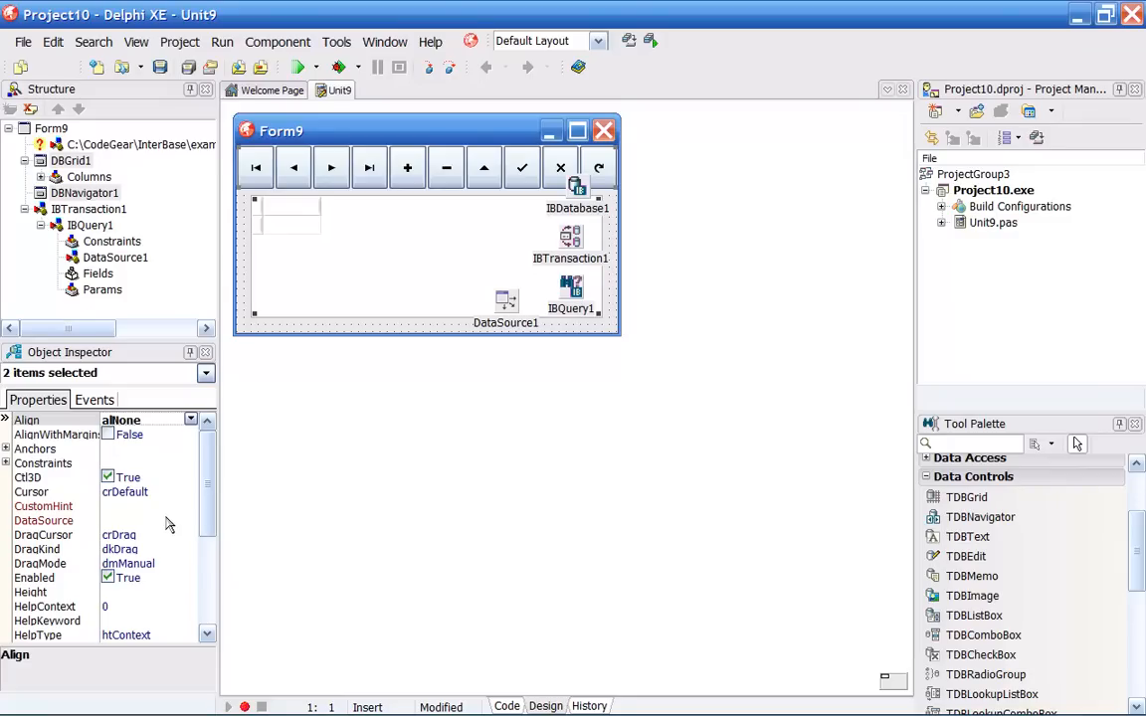
pyautogui.click(144, 521)
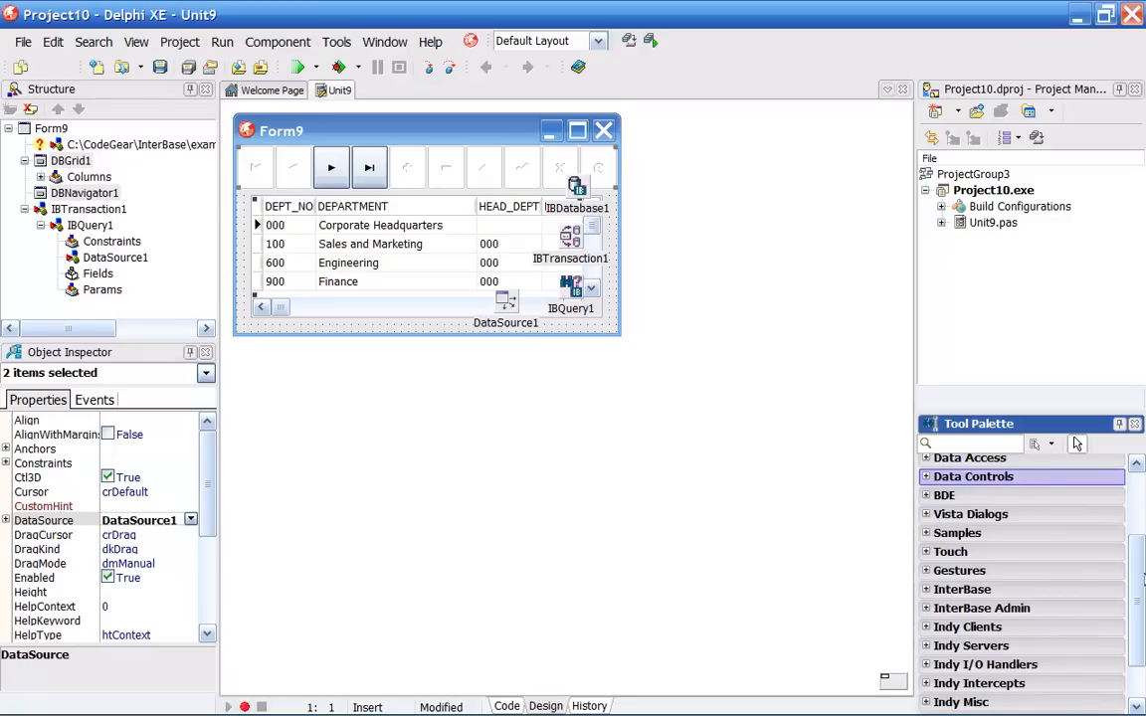
pyautogui.scroll(-3)
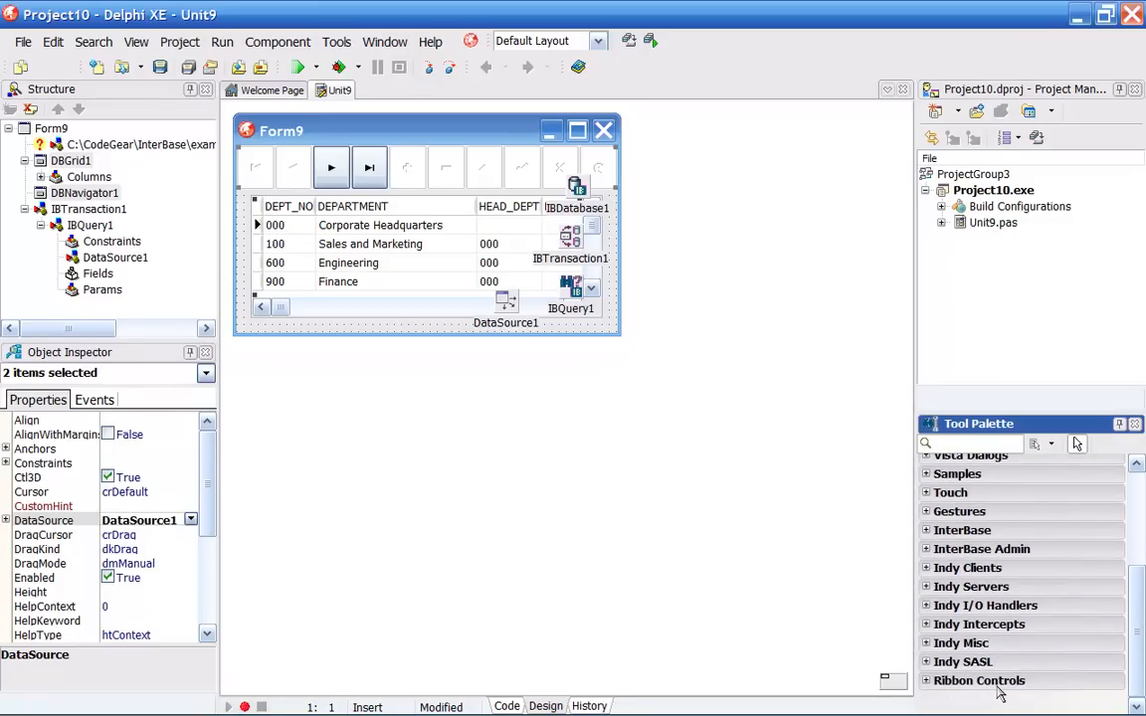
pyautogui.moveTo(498, 247)
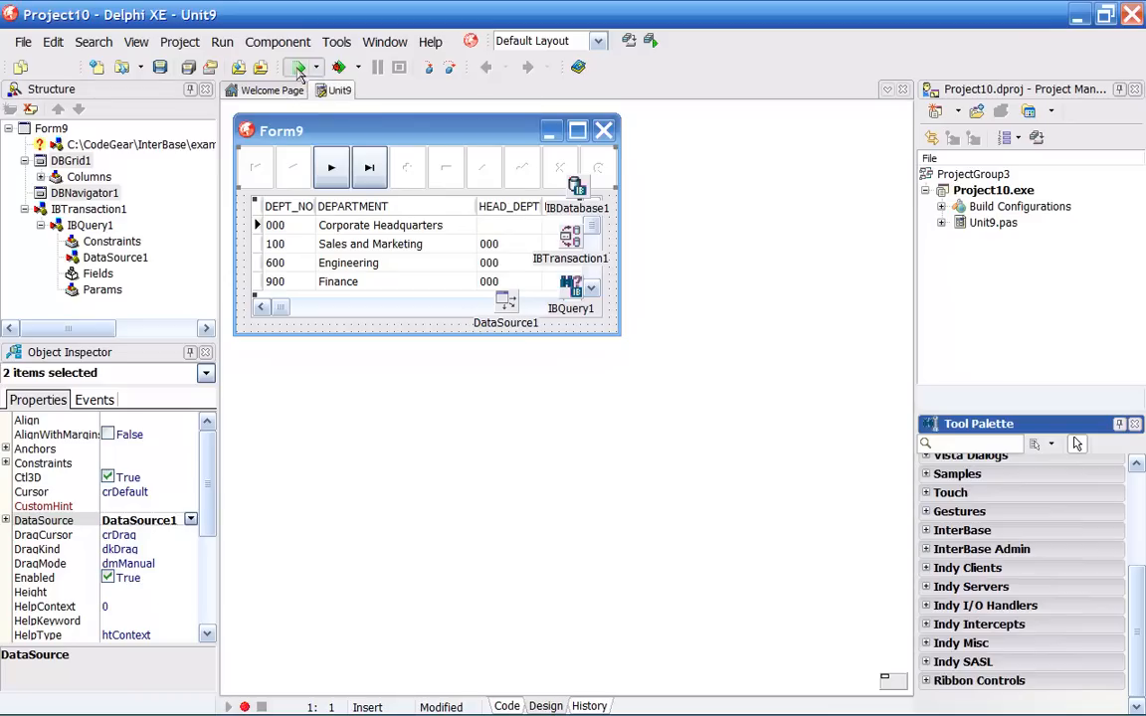
# Step: Compile and run Project10 so Form9 shows the DEPARTMENT rows in the grid
pyautogui.click(299, 67)
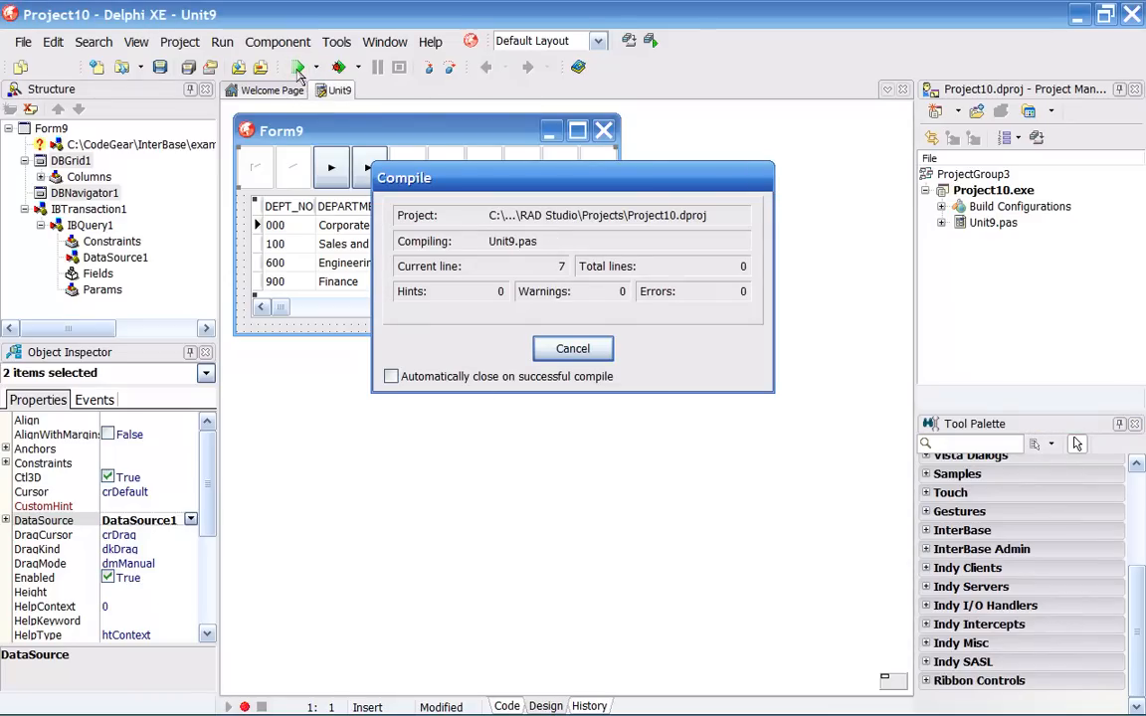
pyautogui.click(572, 348)
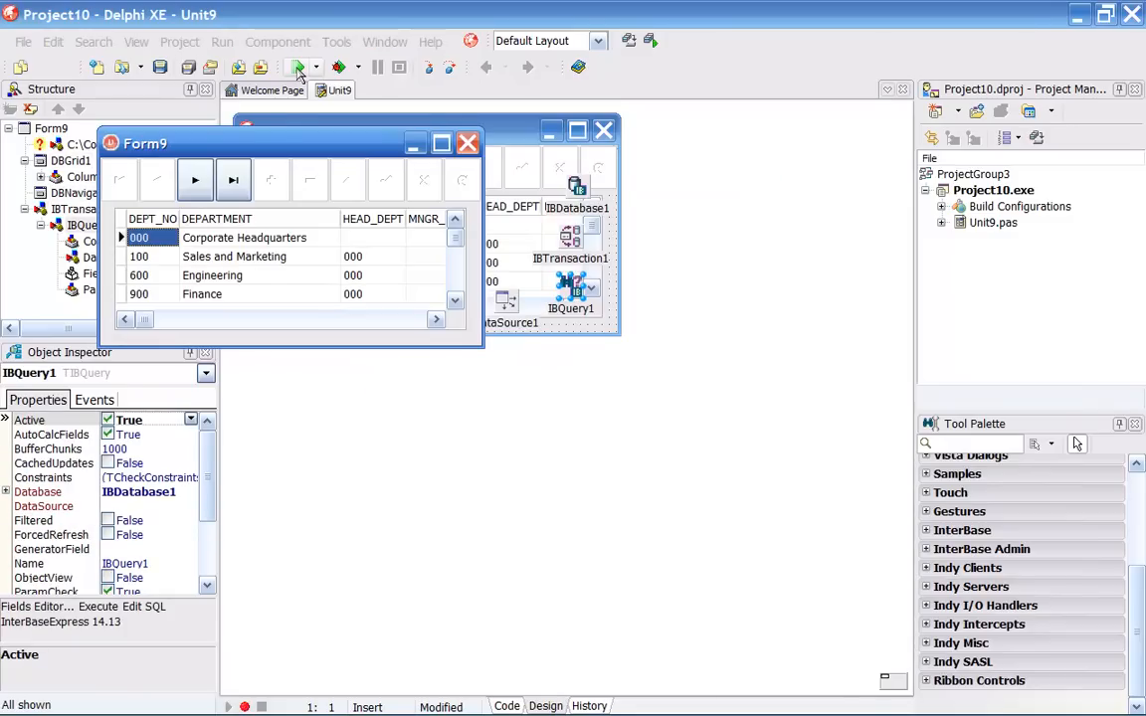